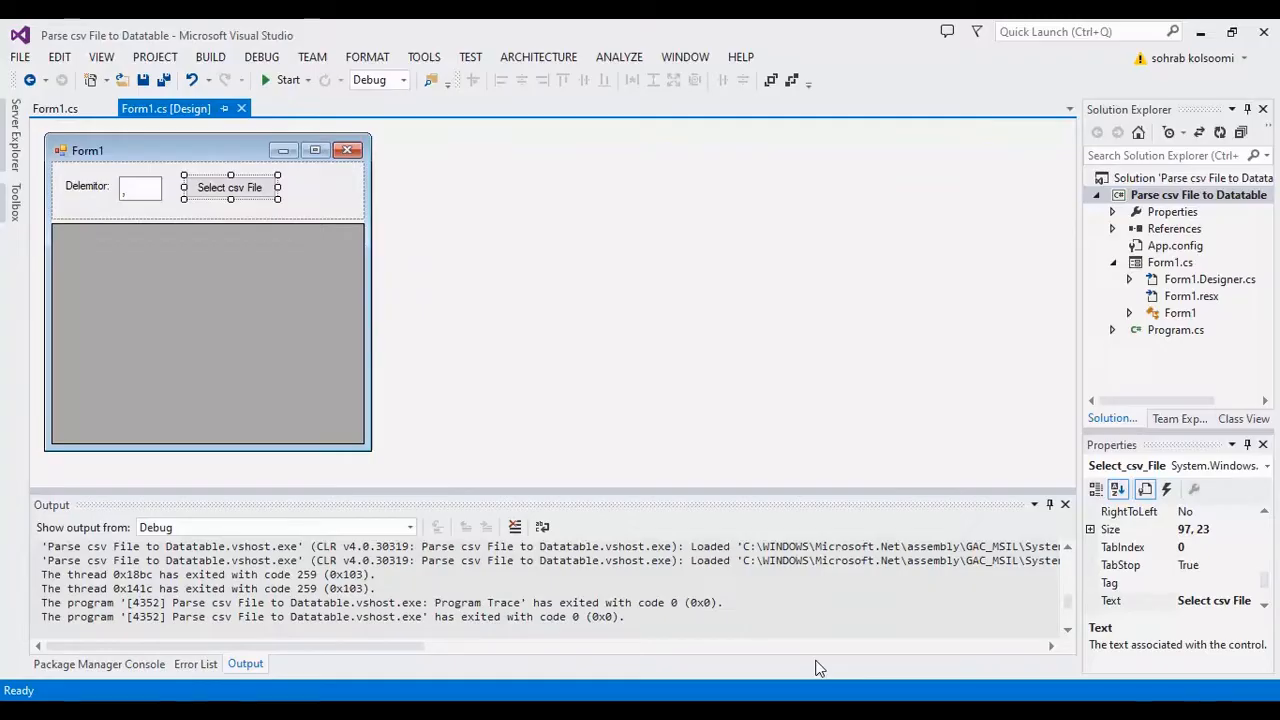
pyautogui.moveTo(347, 384)
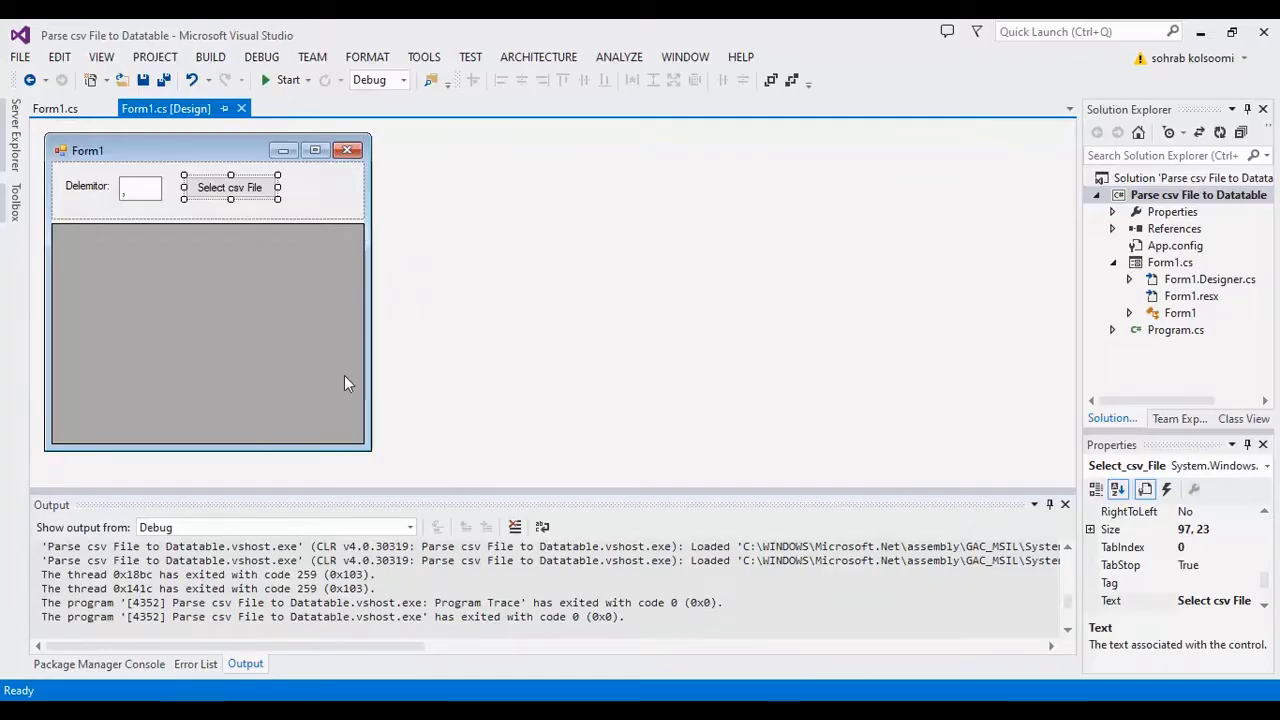
pyautogui.moveTo(87, 225)
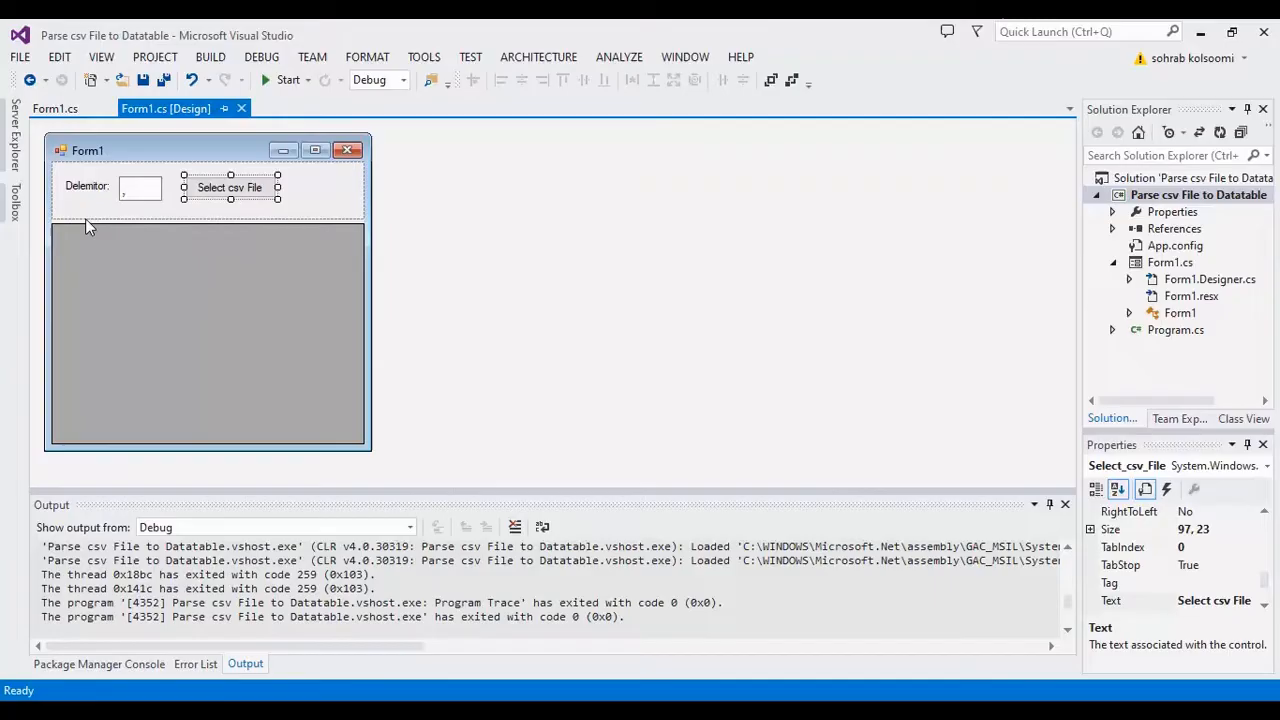
pyautogui.moveTo(103, 205)
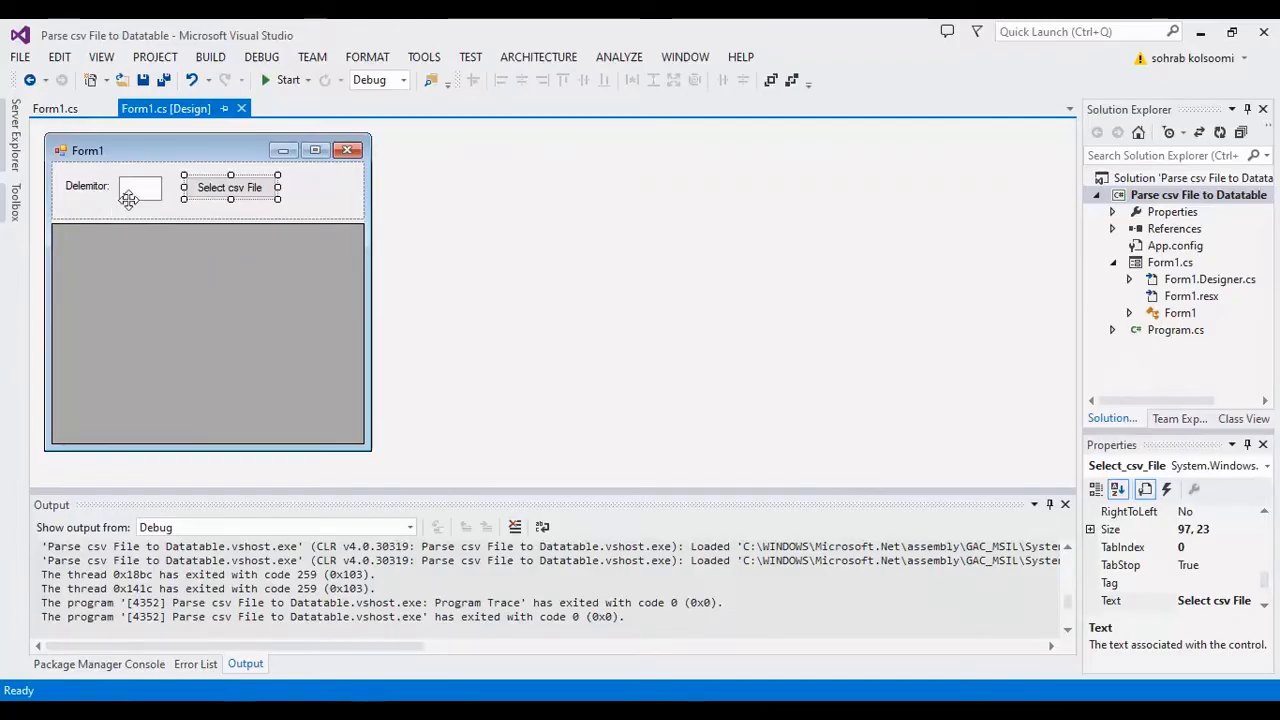
pyautogui.moveTo(113, 233)
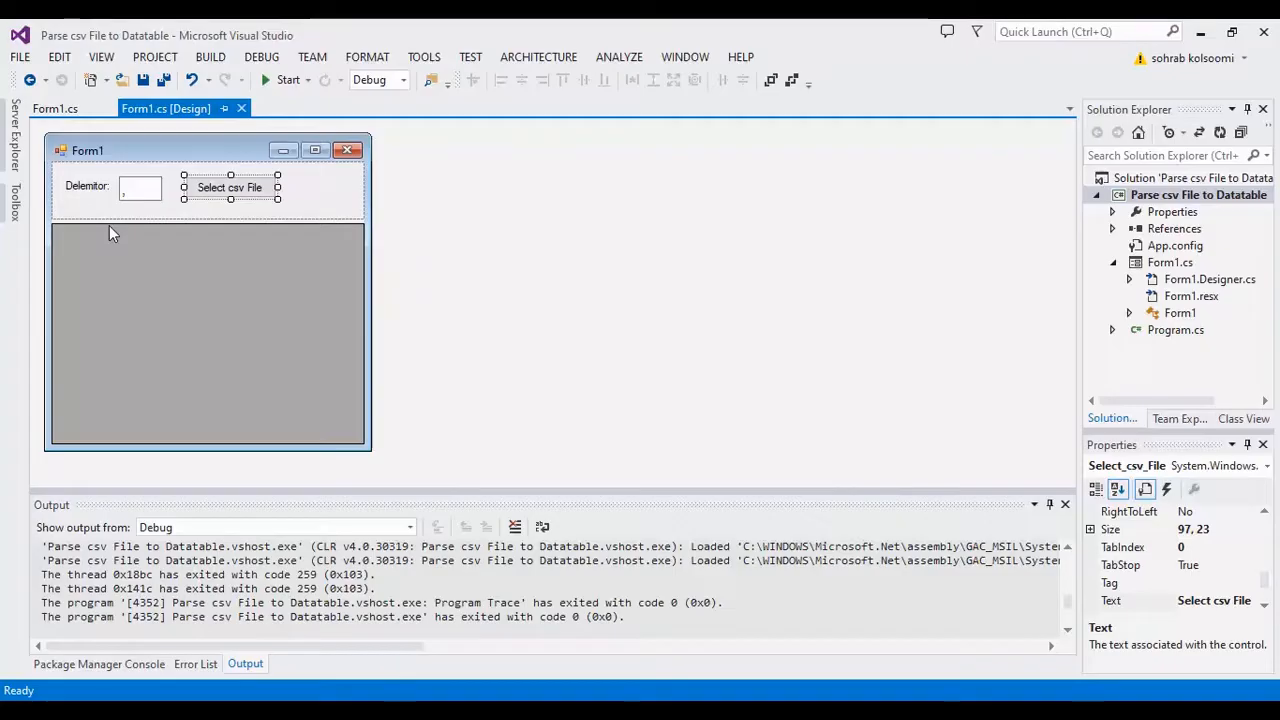
pyautogui.moveTo(226, 288)
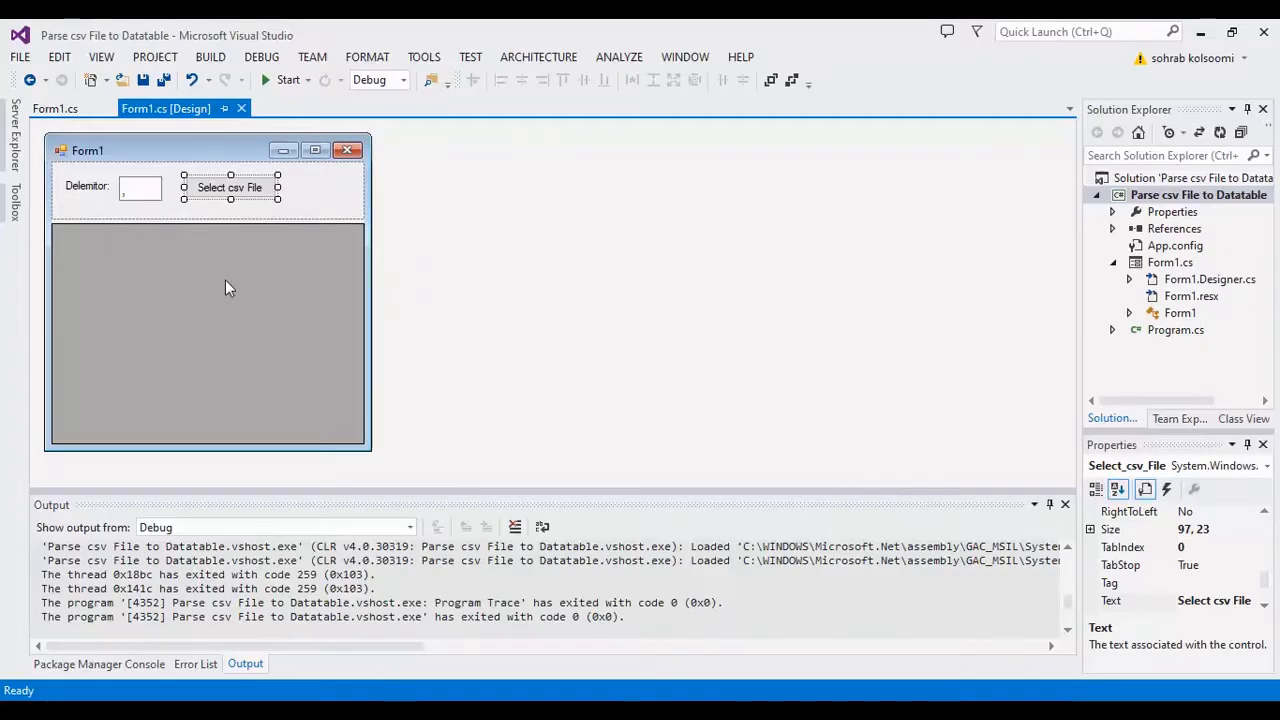
# - Bring up the stations file tab in Notepad++ after selecting the form's data grid
pyautogui.click(207, 335)
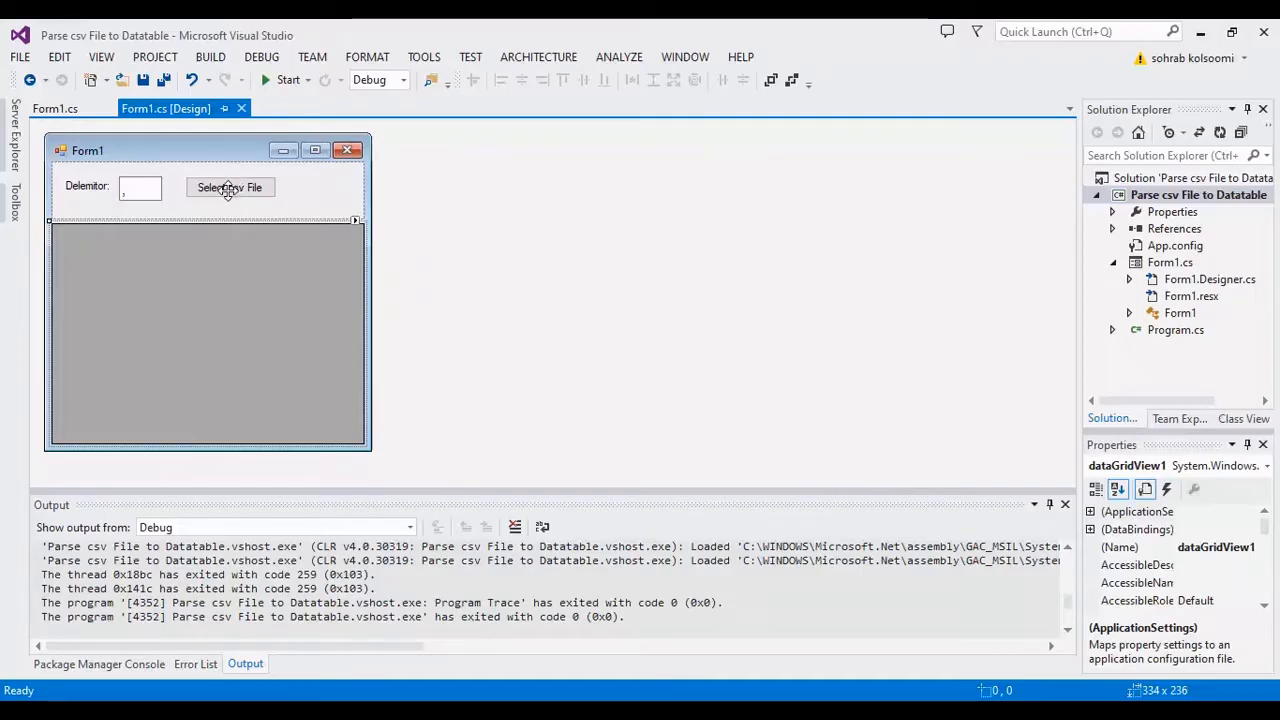
pyautogui.moveTo(827, 438)
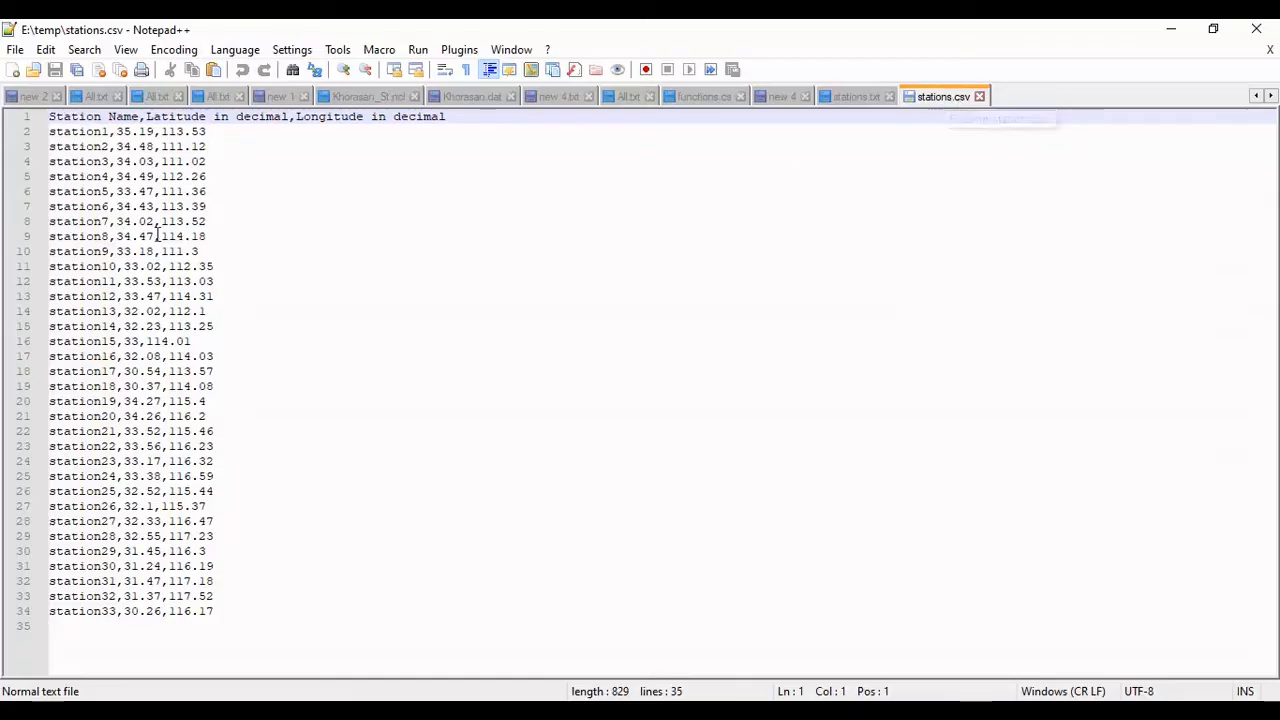
pyautogui.moveTo(360, 346)
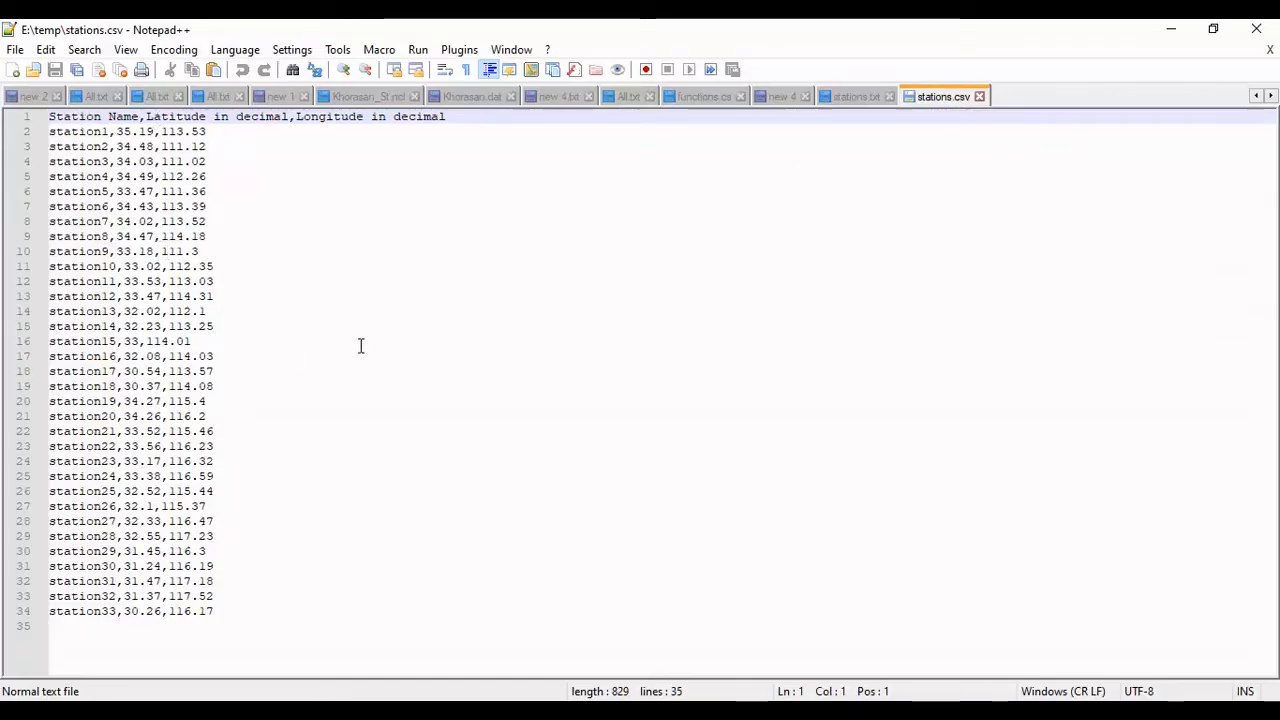
pyautogui.click(852, 96)
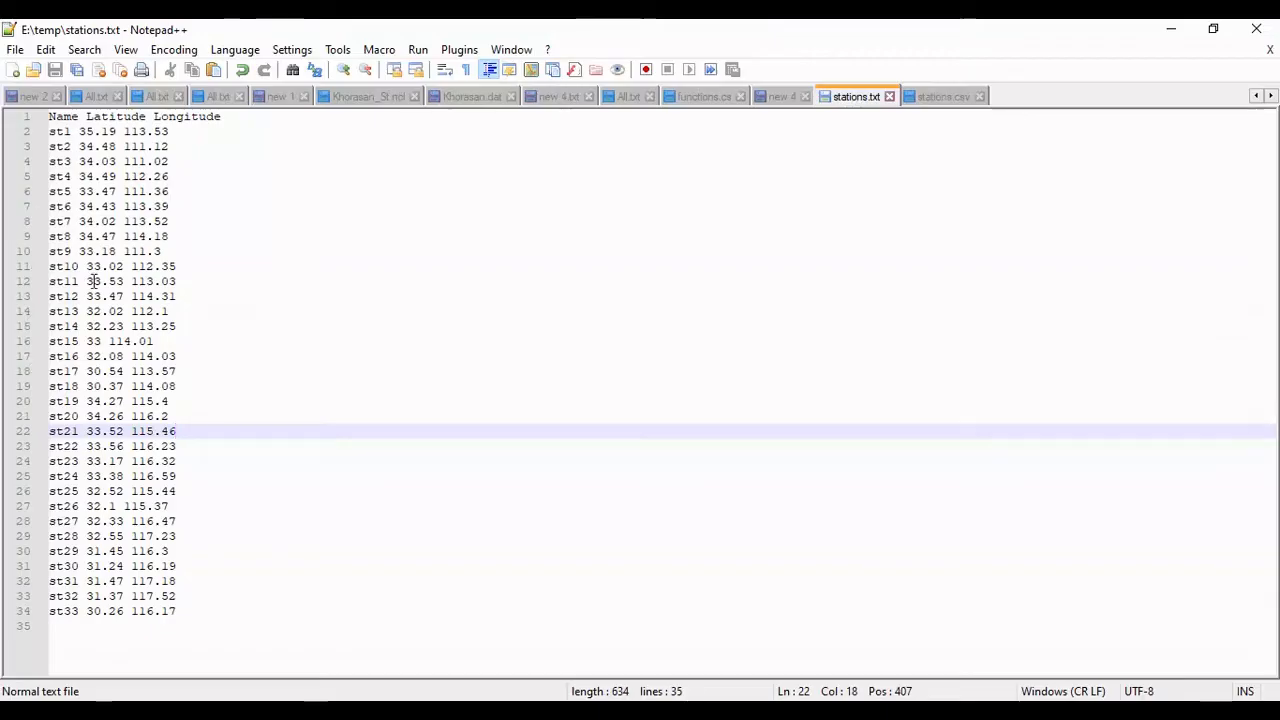
pyautogui.moveTo(183, 376)
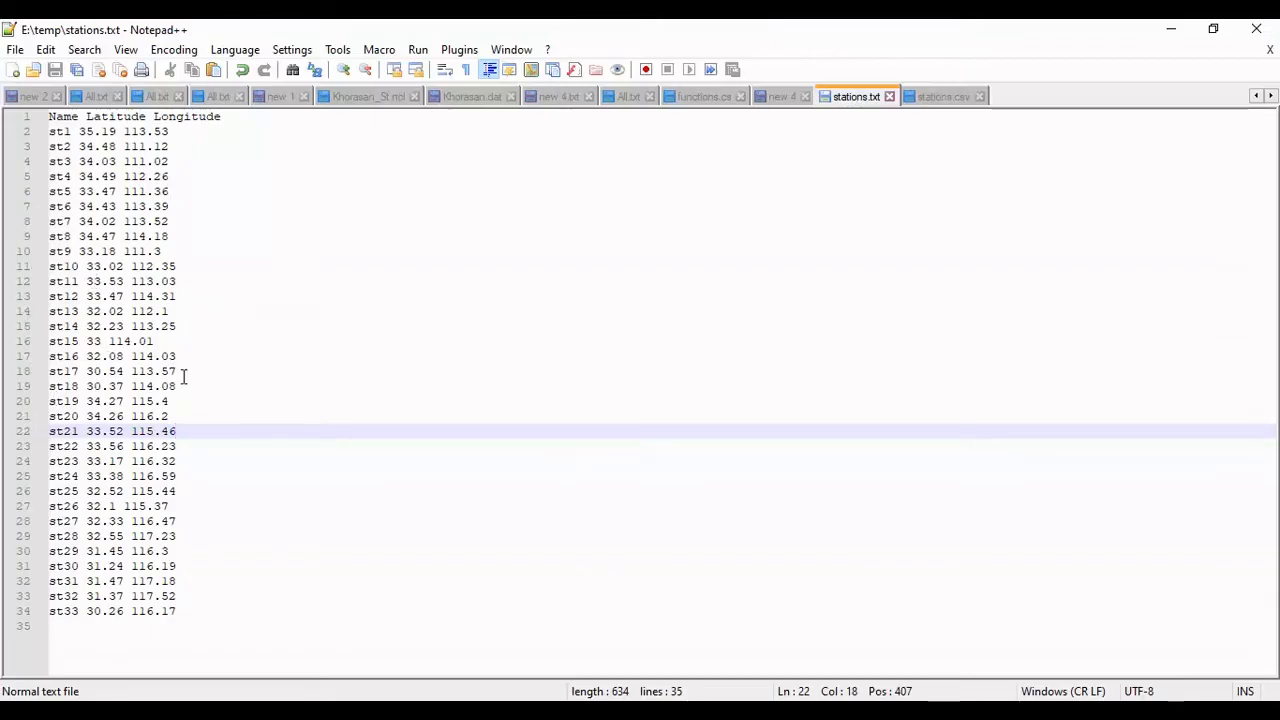
pyautogui.moveTo(325, 422)
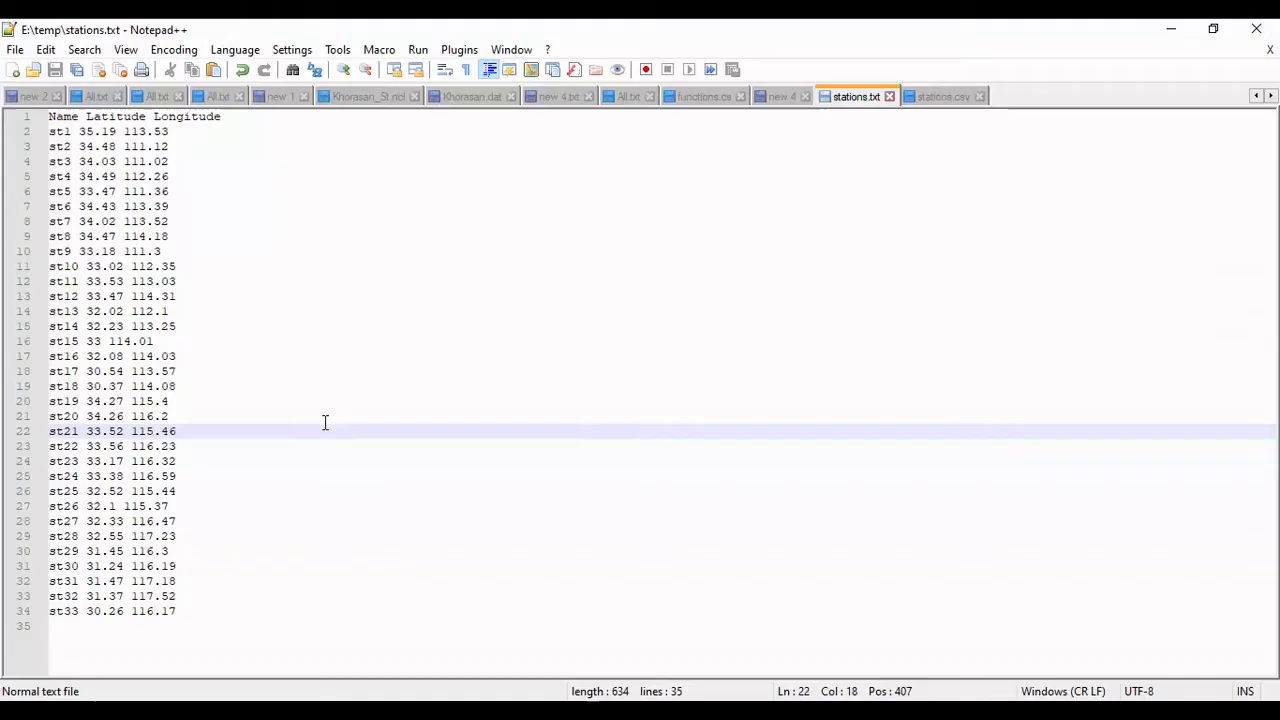
pyautogui.moveTo(200, 308)
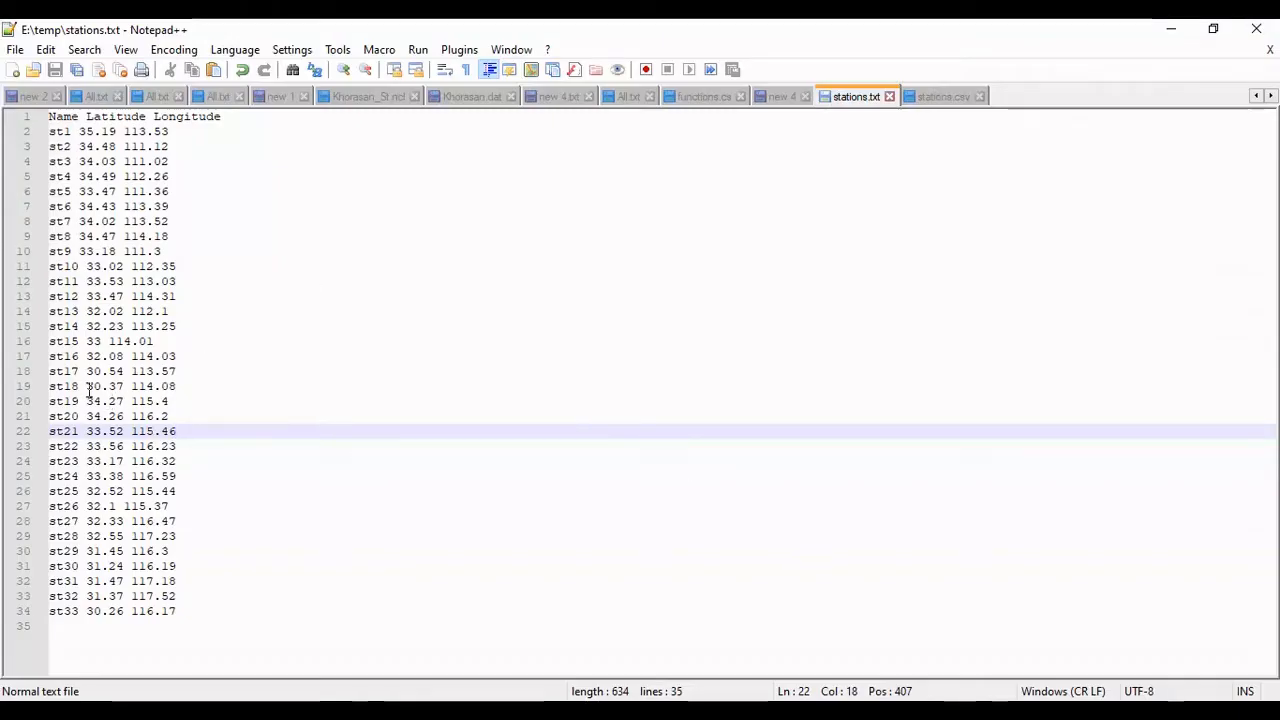
# - Highlight the space separating a station name from its latitude in stations.txt
pyautogui.click(82, 386)
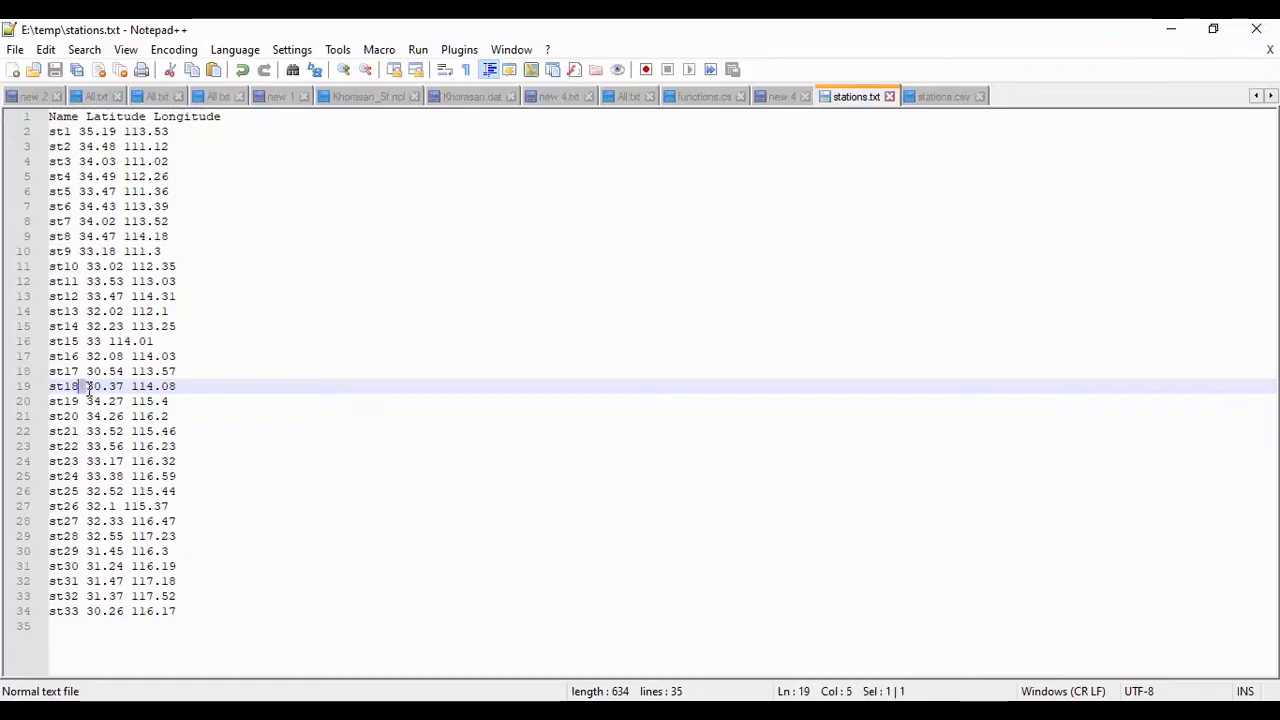
pyautogui.moveTo(866, 579)
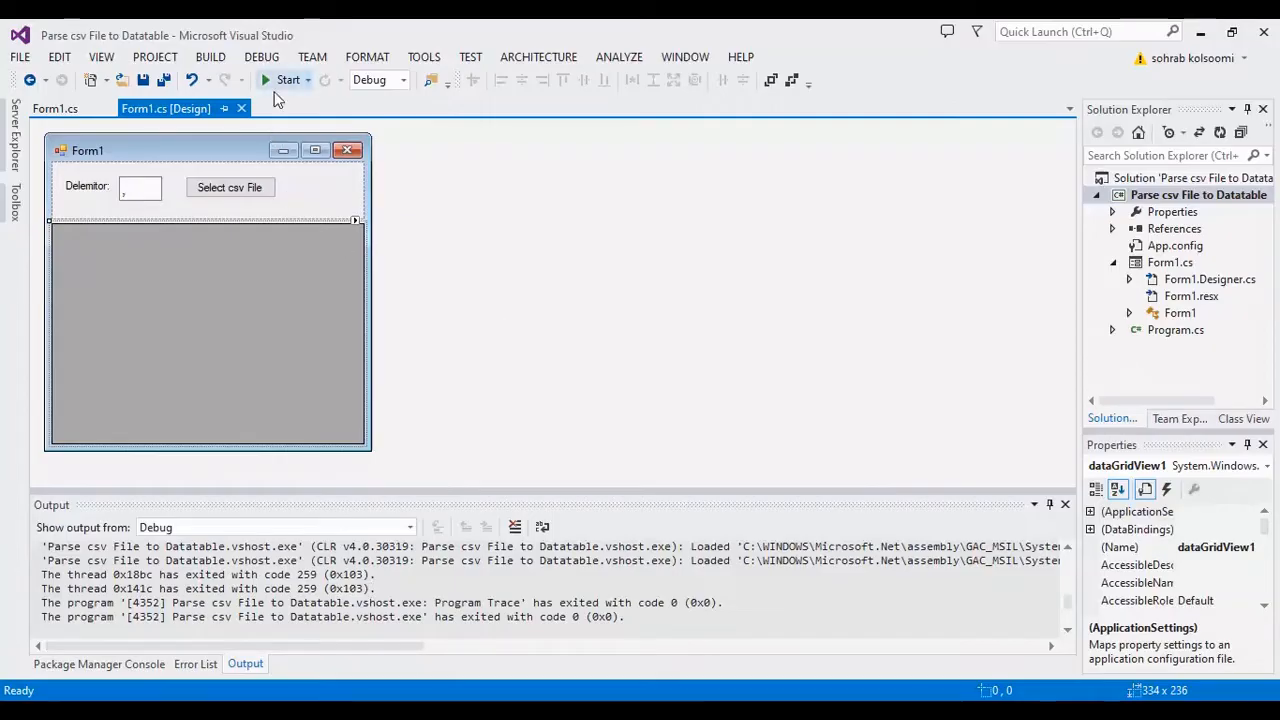
# - Review the Select_csv_File_Click handler where each line is split by the delimiter
pyautogui.click(55, 108)
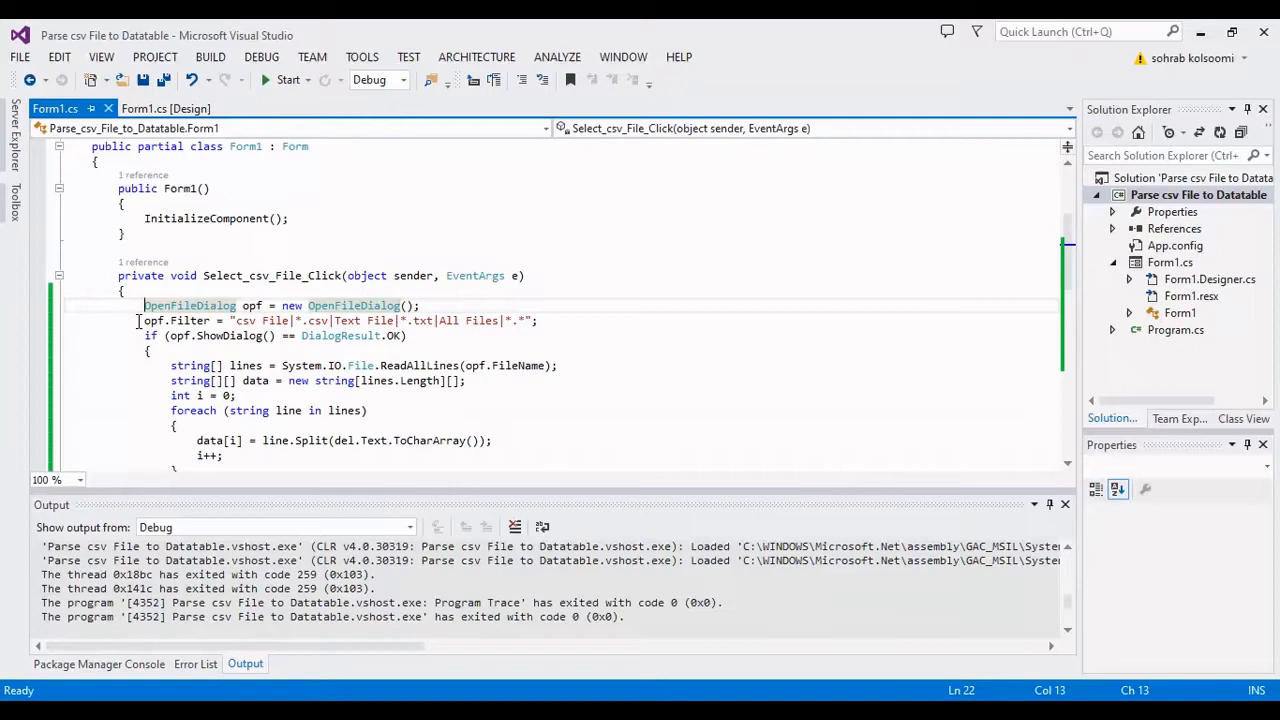
pyautogui.moveTo(189, 305)
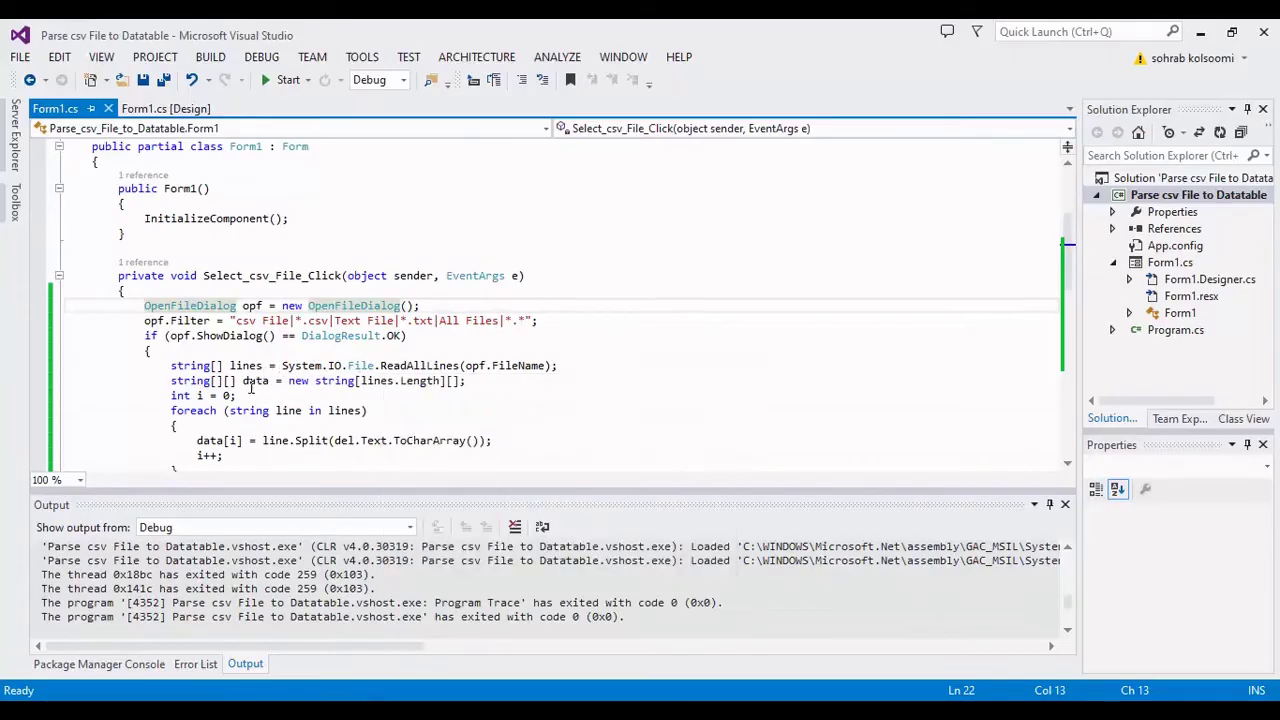
pyautogui.click(250, 440)
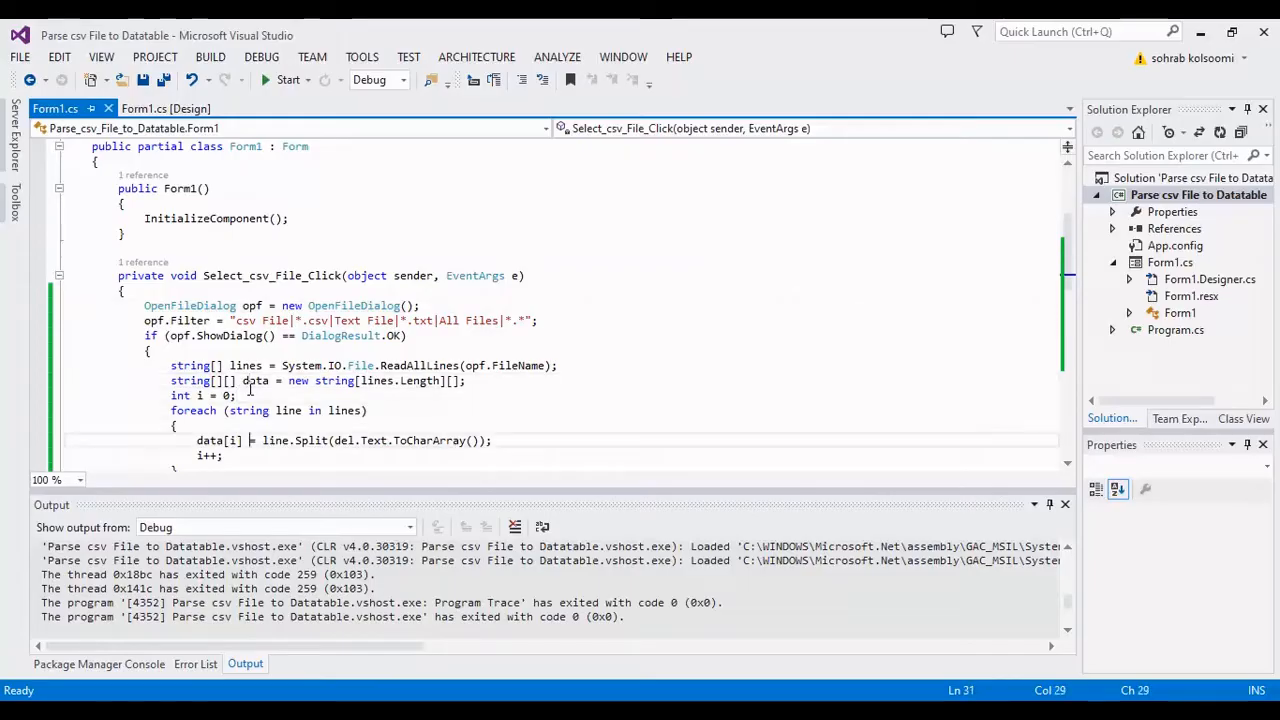
pyautogui.scroll(-3)
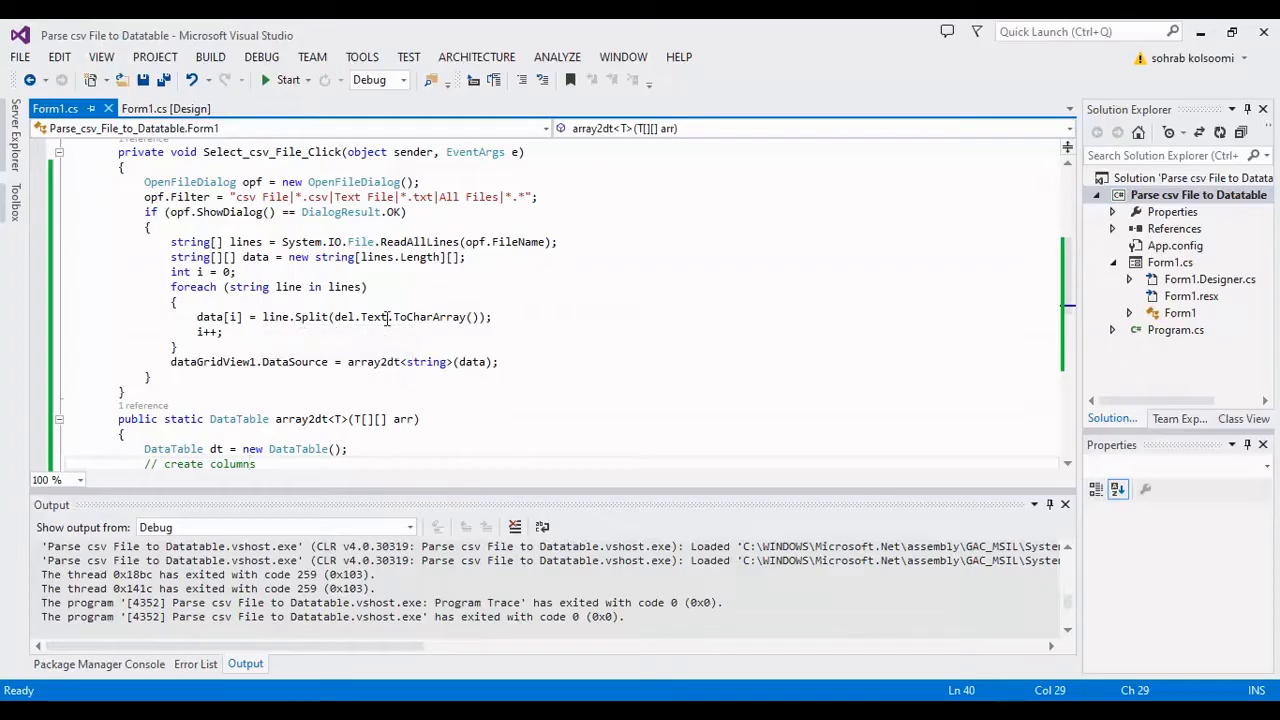
pyautogui.moveTo(375, 317)
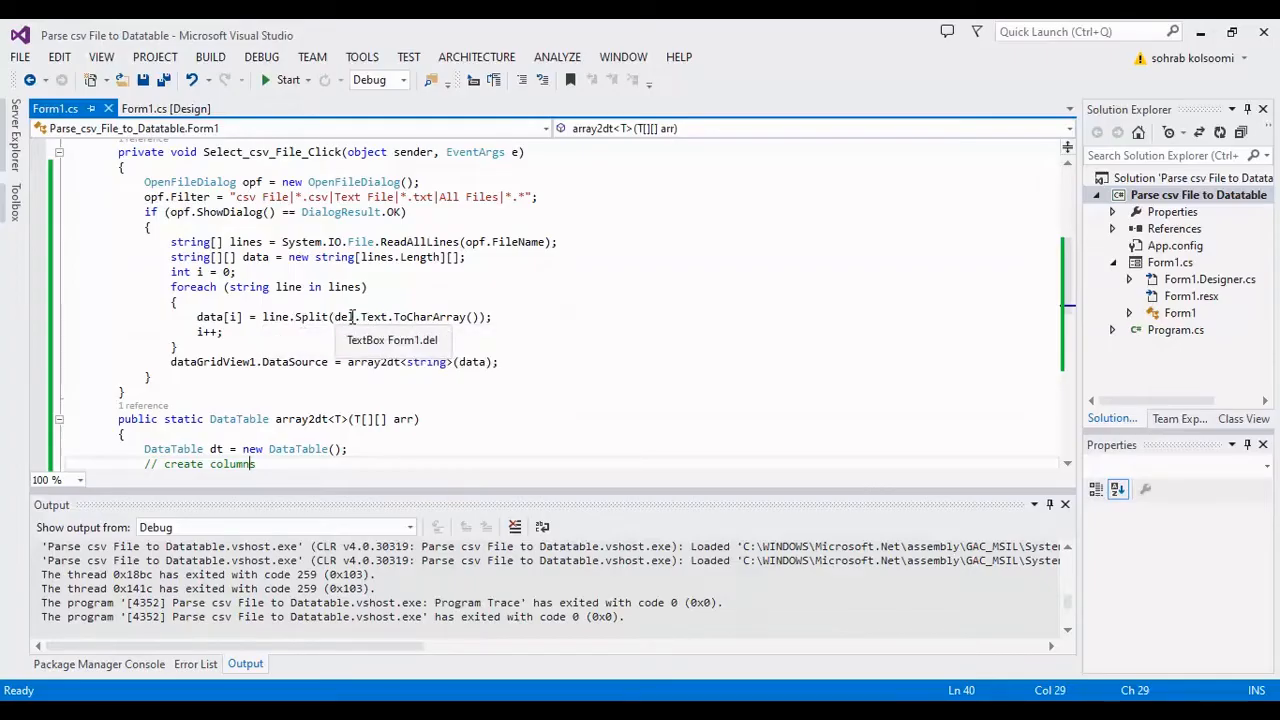
pyautogui.moveTo(378, 316)
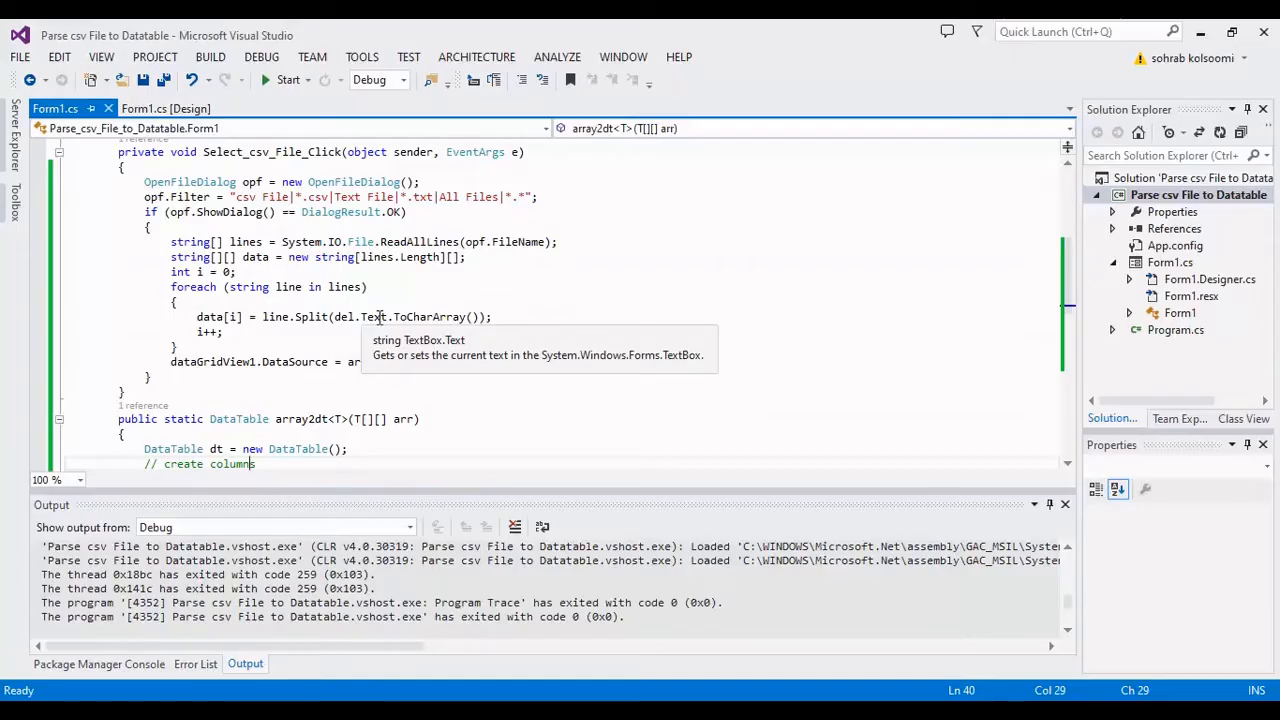
pyautogui.moveTo(240, 361)
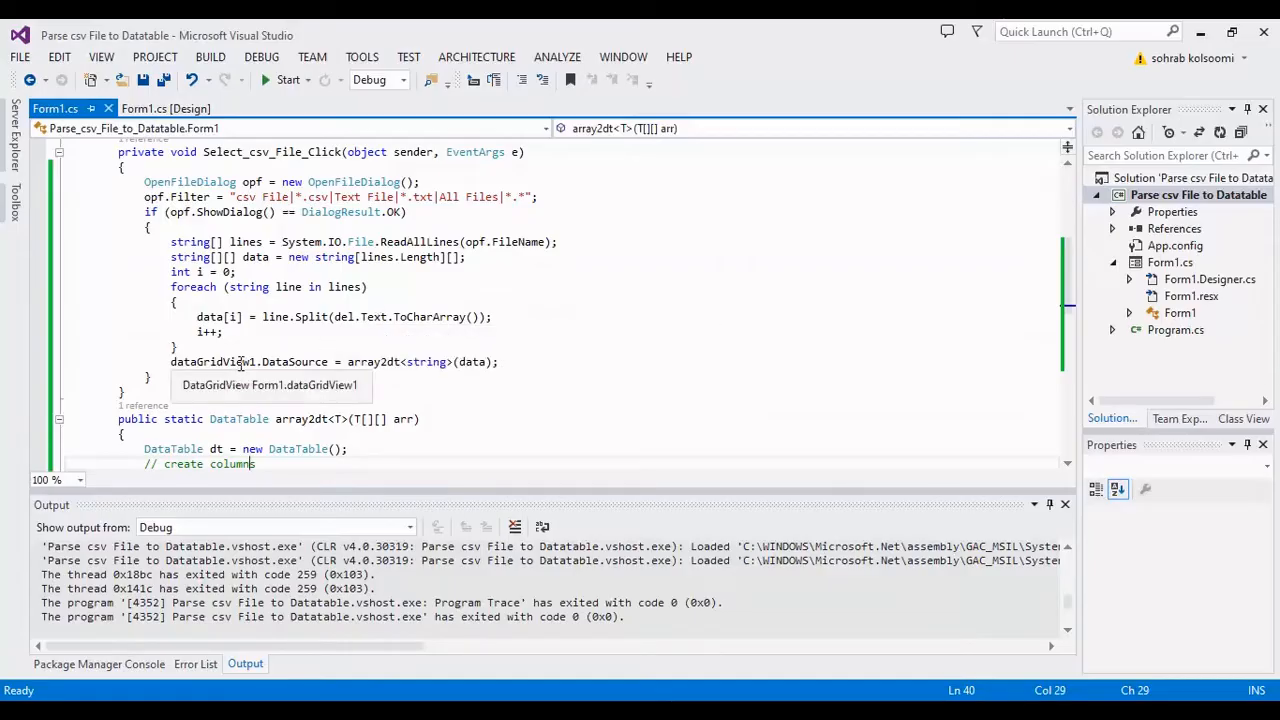
# - Review the array2dt call that fills the grid's DataSource, then return to the form designer
pyautogui.click(333, 361)
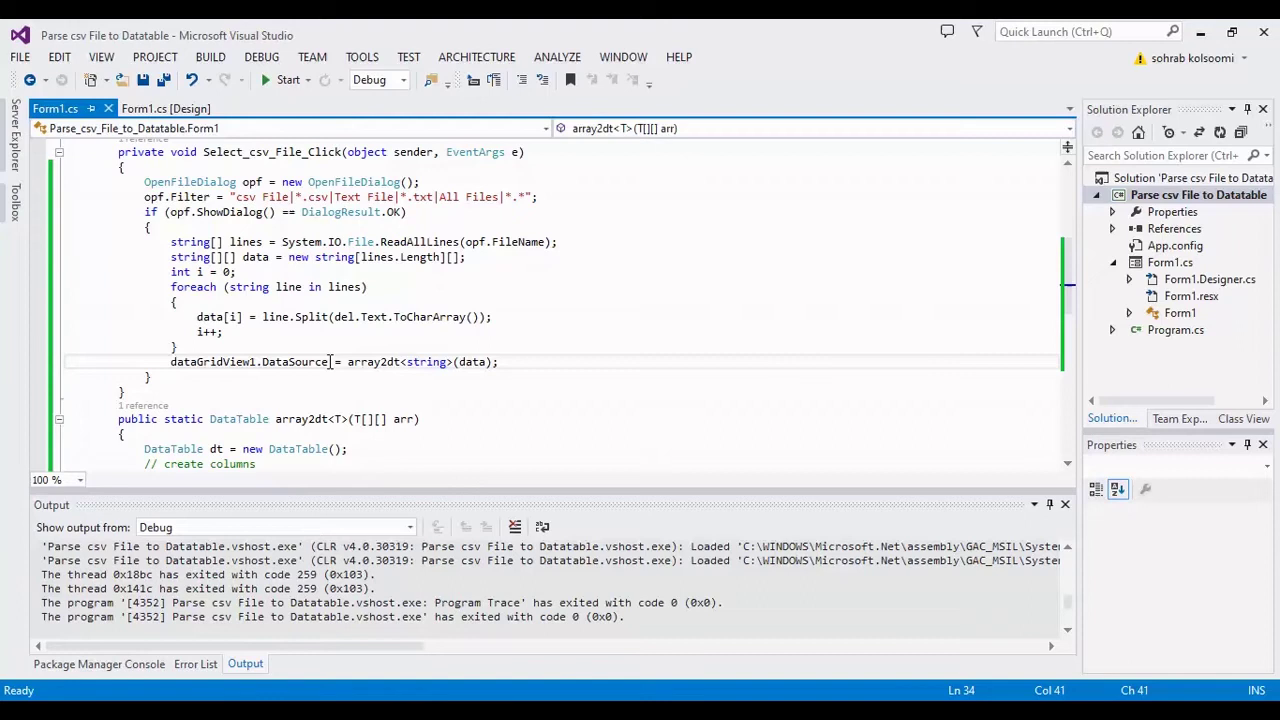
pyautogui.click(383, 361)
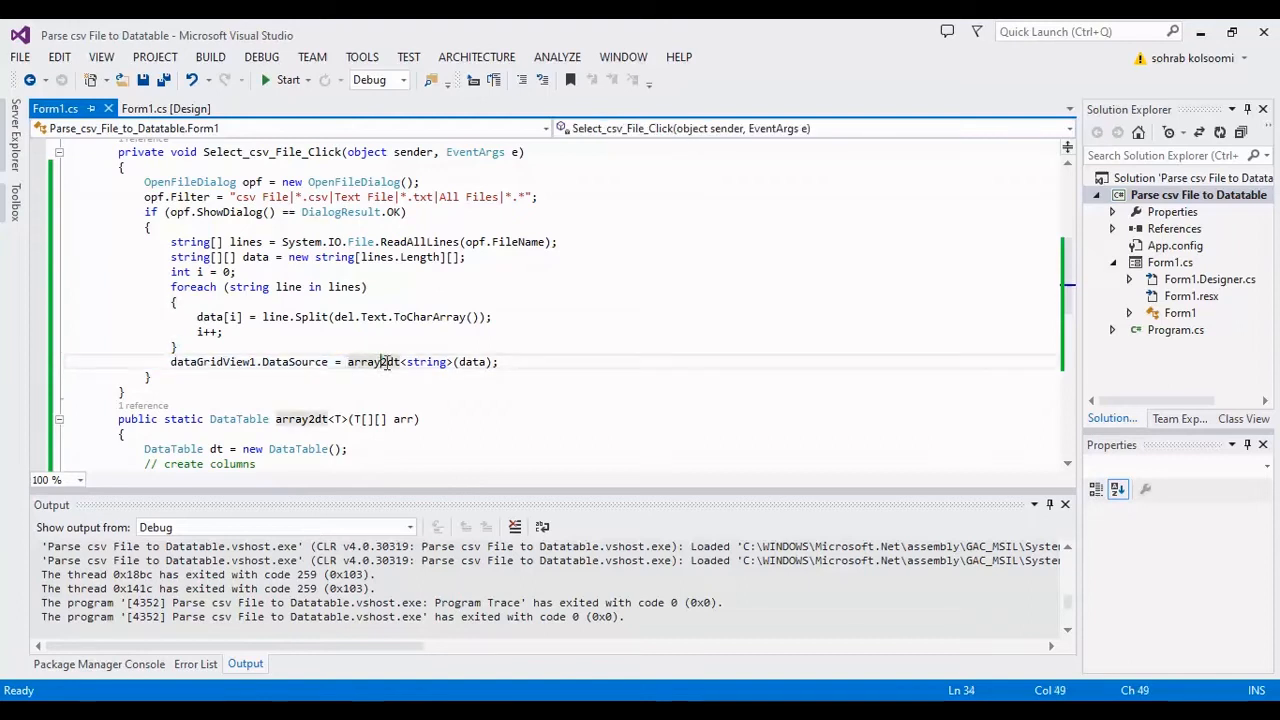
pyautogui.moveTo(385, 361)
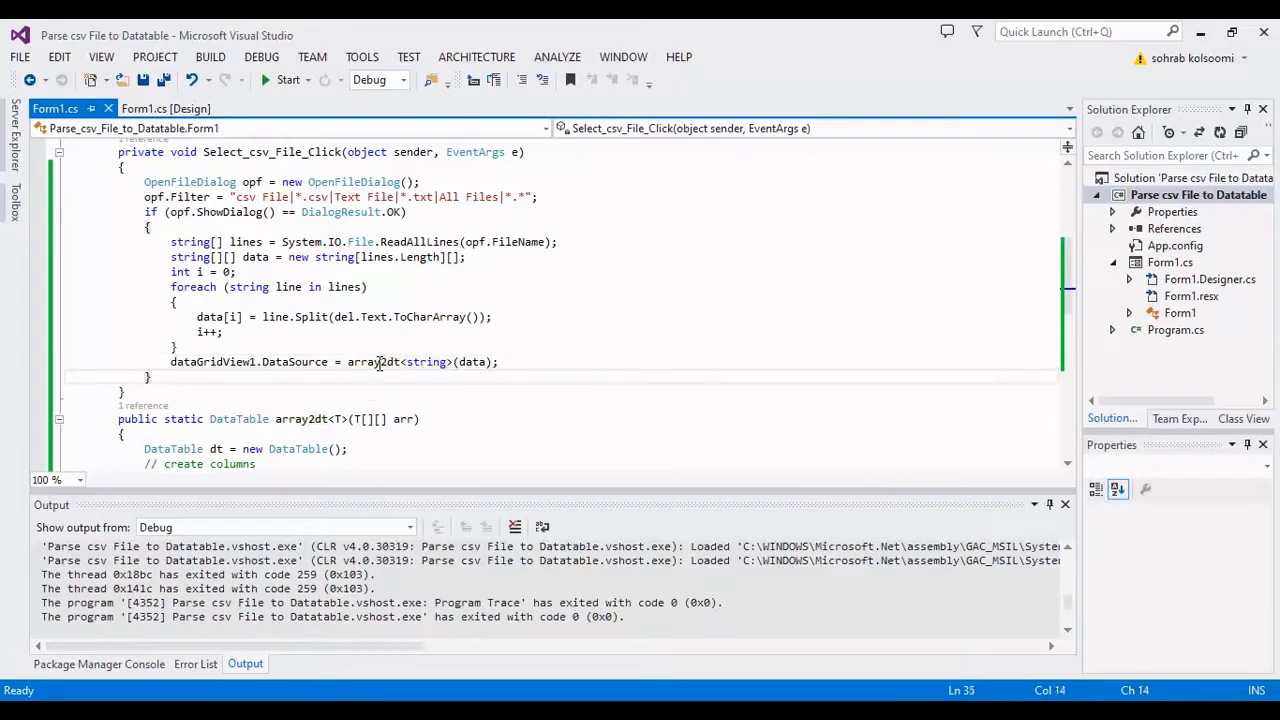
pyautogui.scroll(-3)
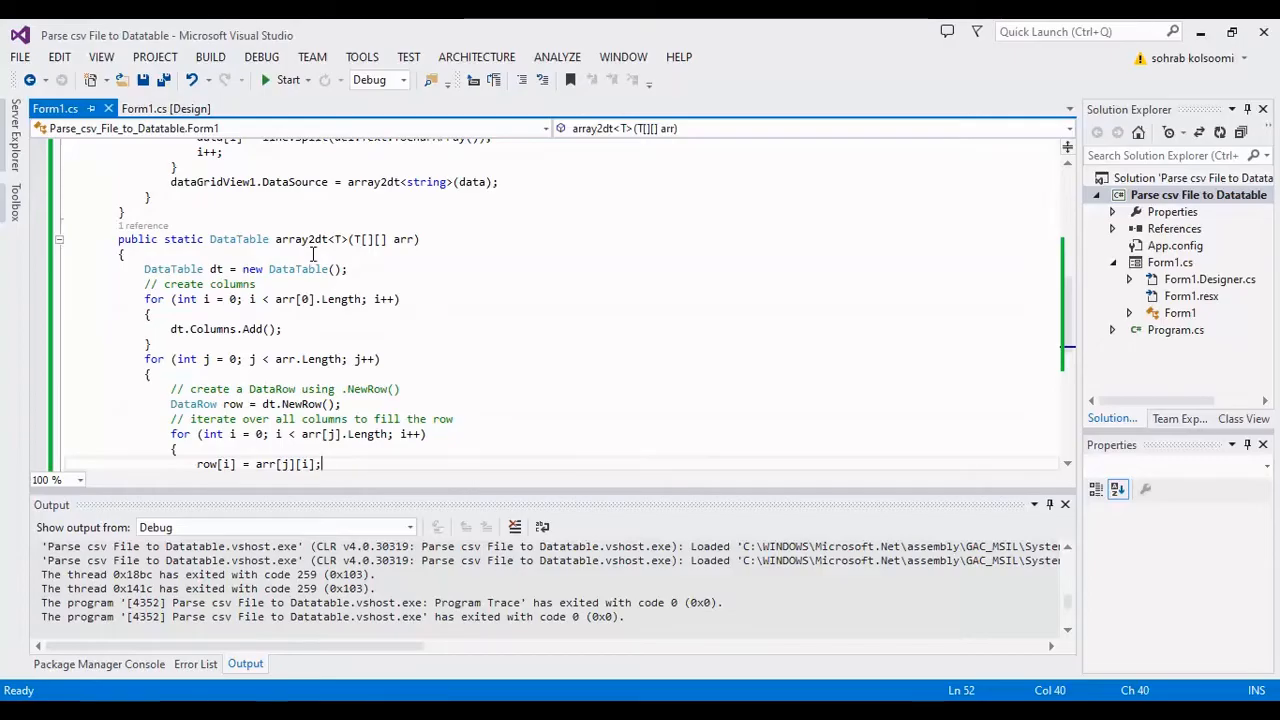
pyautogui.moveTo(197, 202)
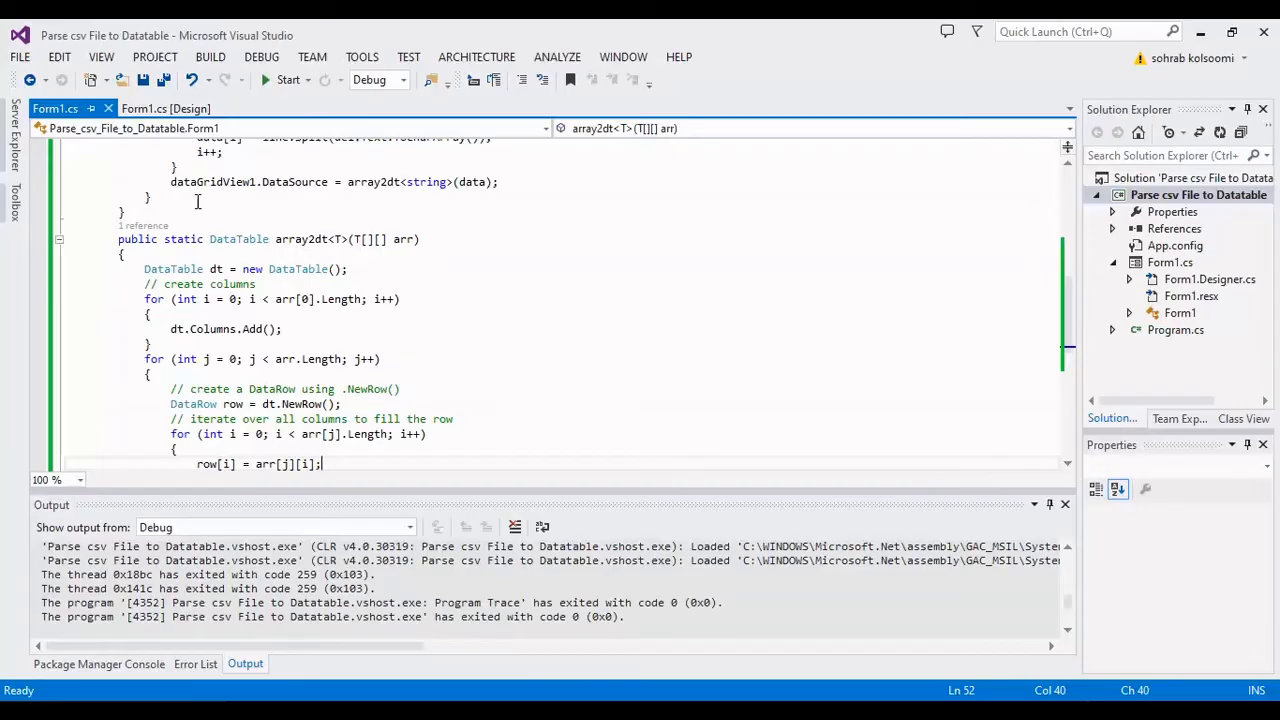
pyautogui.click(165, 108)
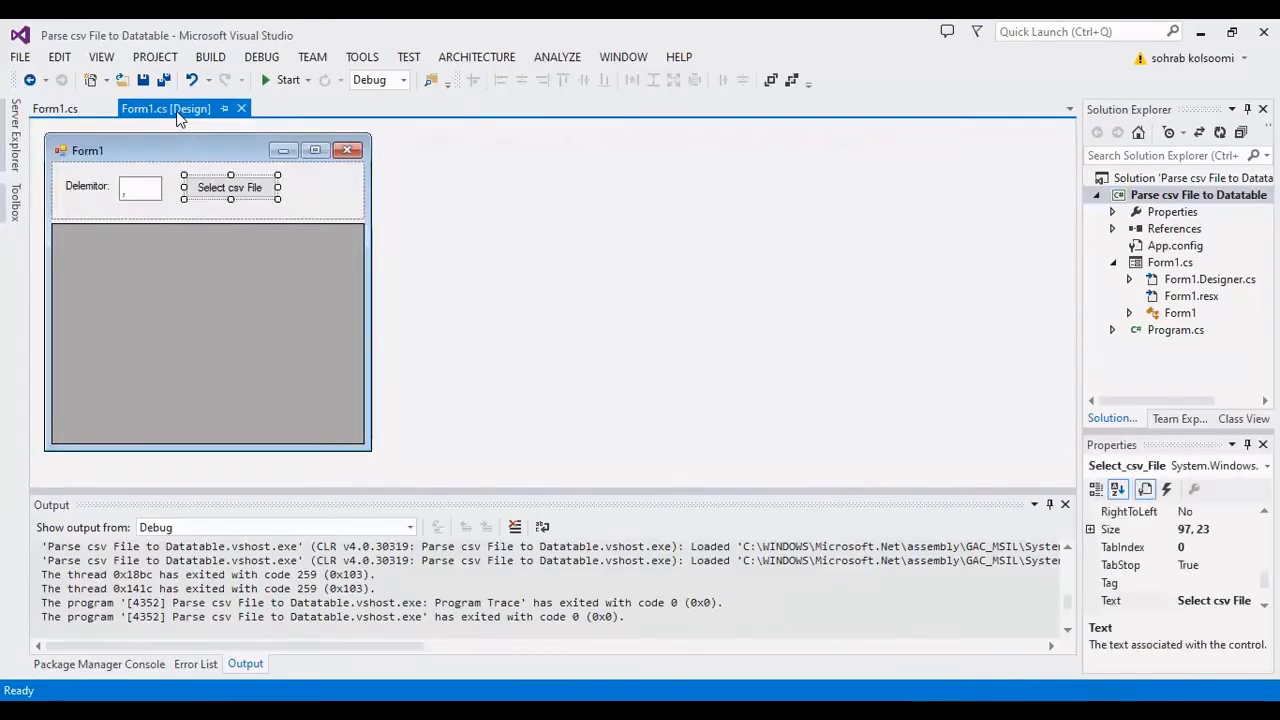
pyautogui.moveTo(287, 80)
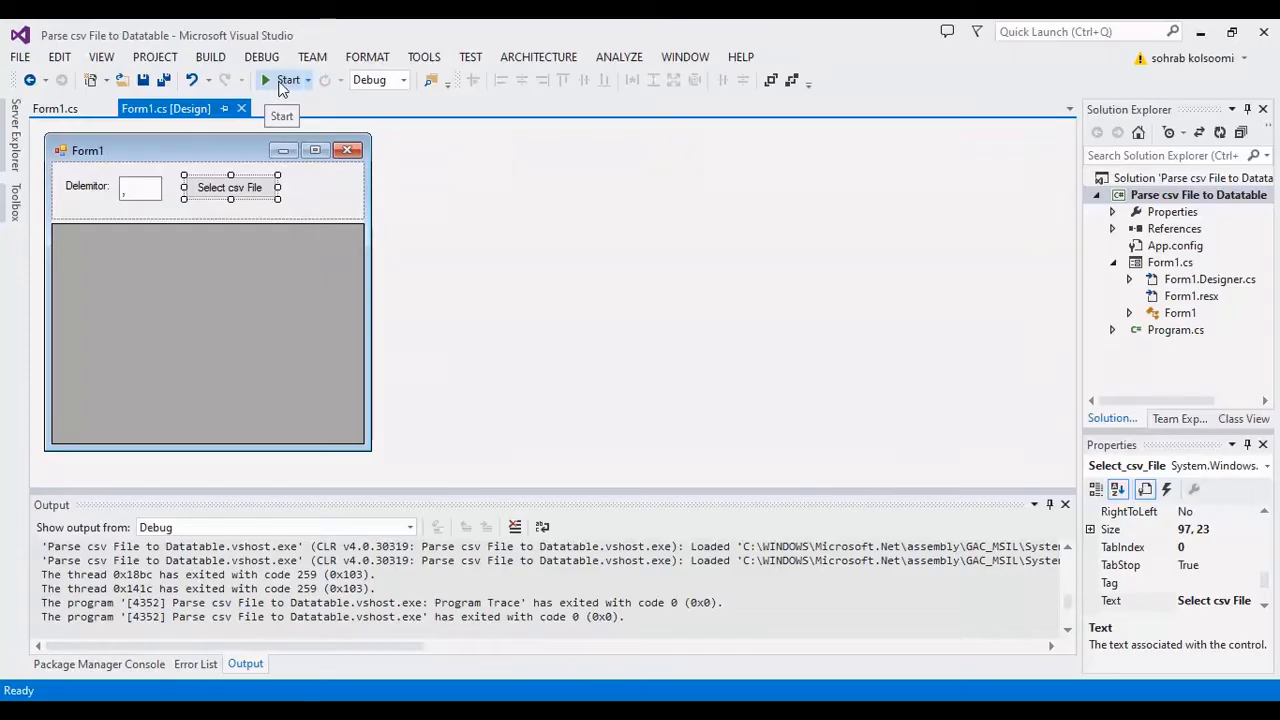
# - Run the form, load stations.csv into the grid via Select csv File, then close Form1
pyautogui.click(289, 80)
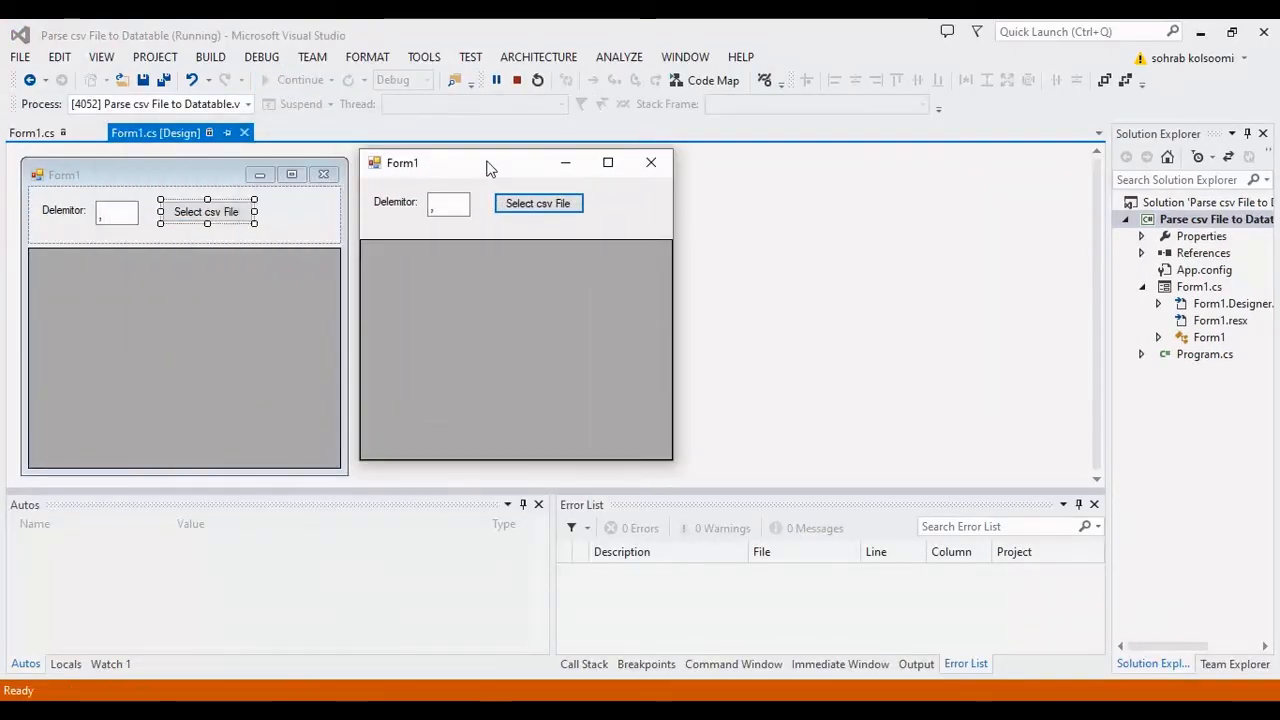
pyautogui.click(448, 203)
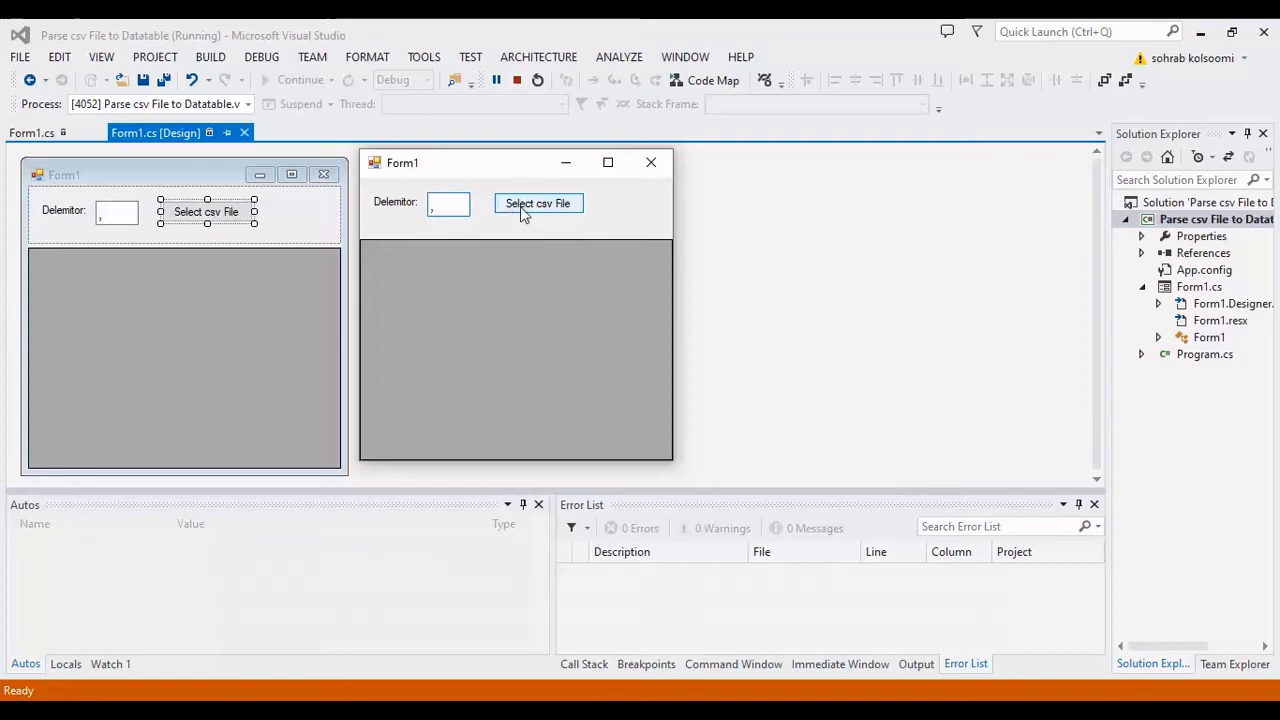
pyautogui.click(538, 203)
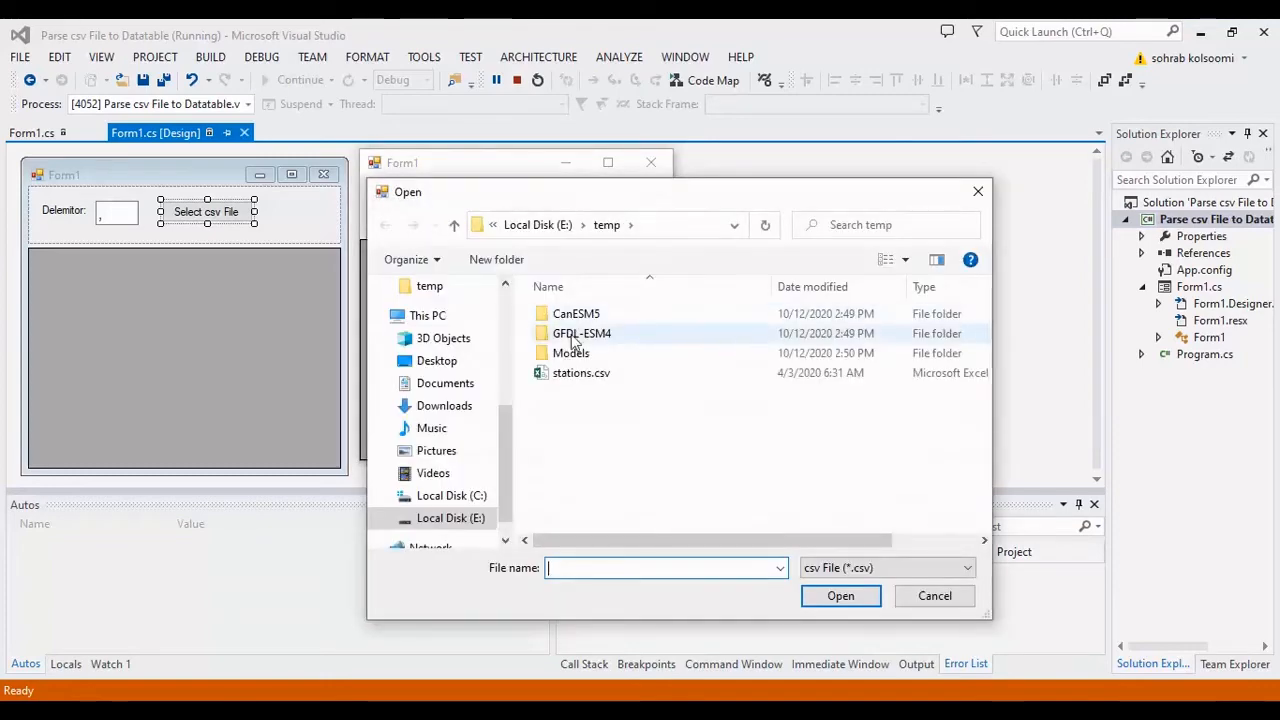
pyautogui.click(581, 372)
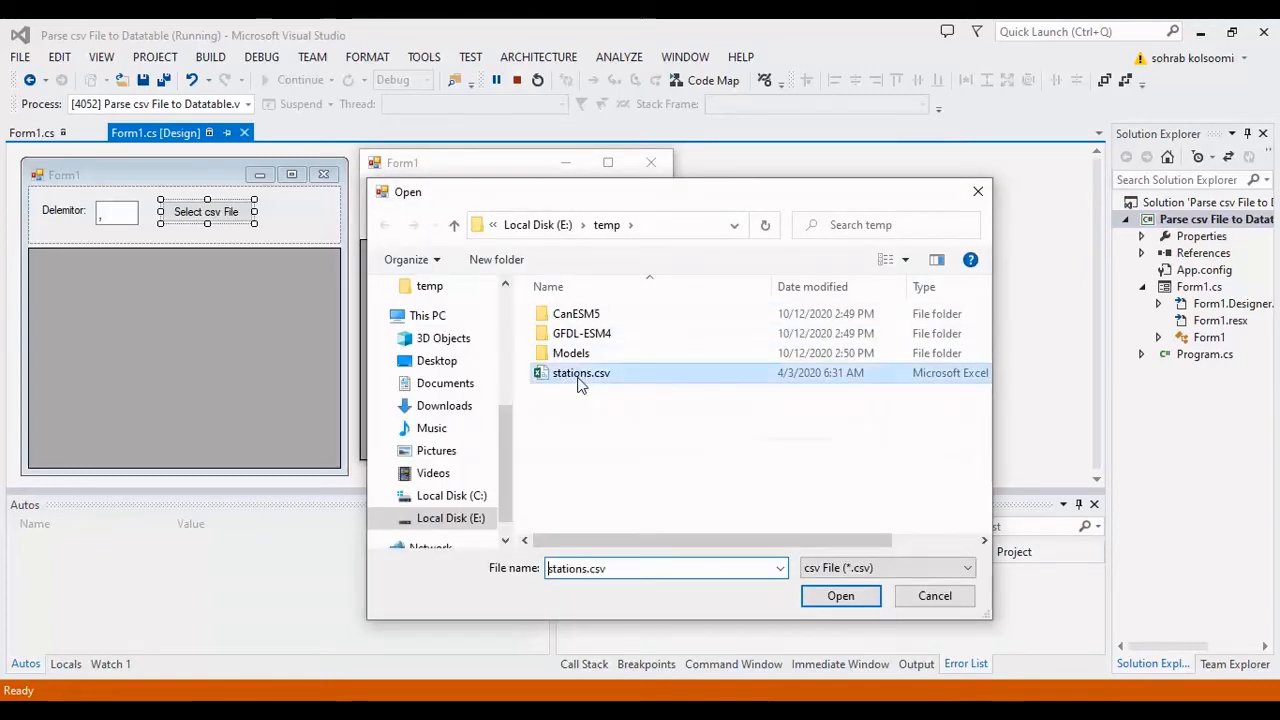
pyautogui.click(840, 595)
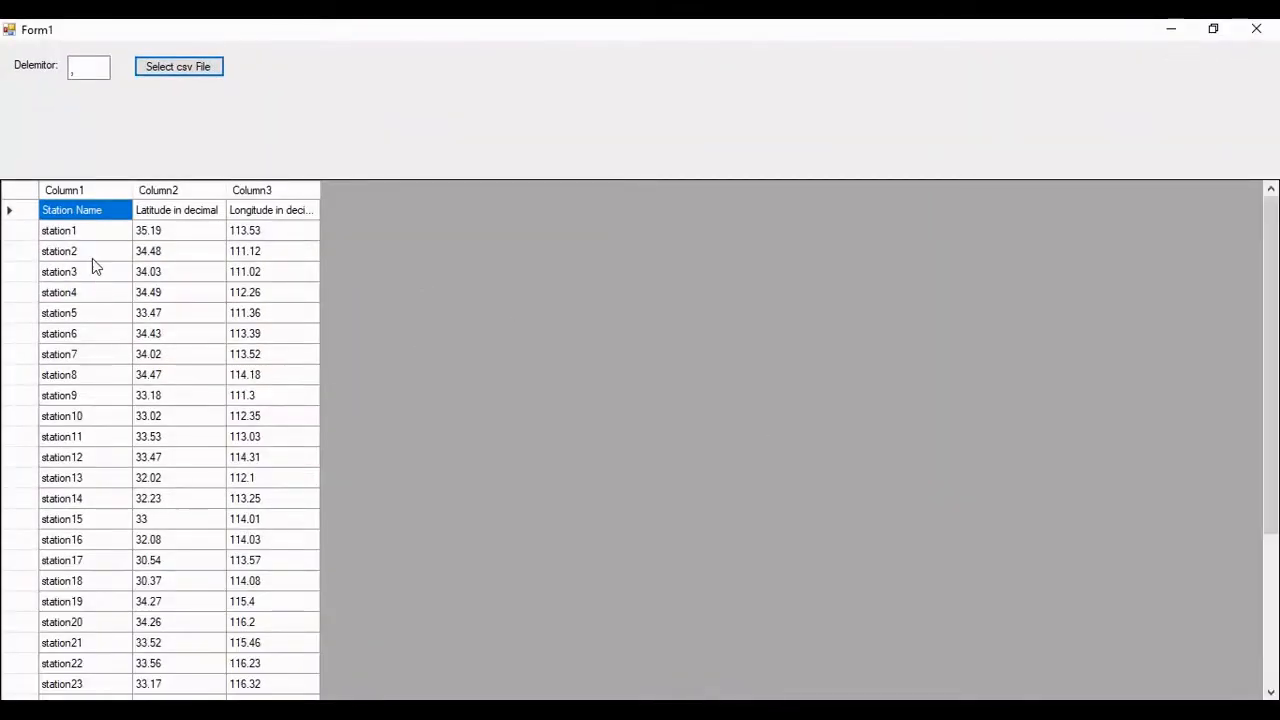
pyautogui.moveTo(253, 222)
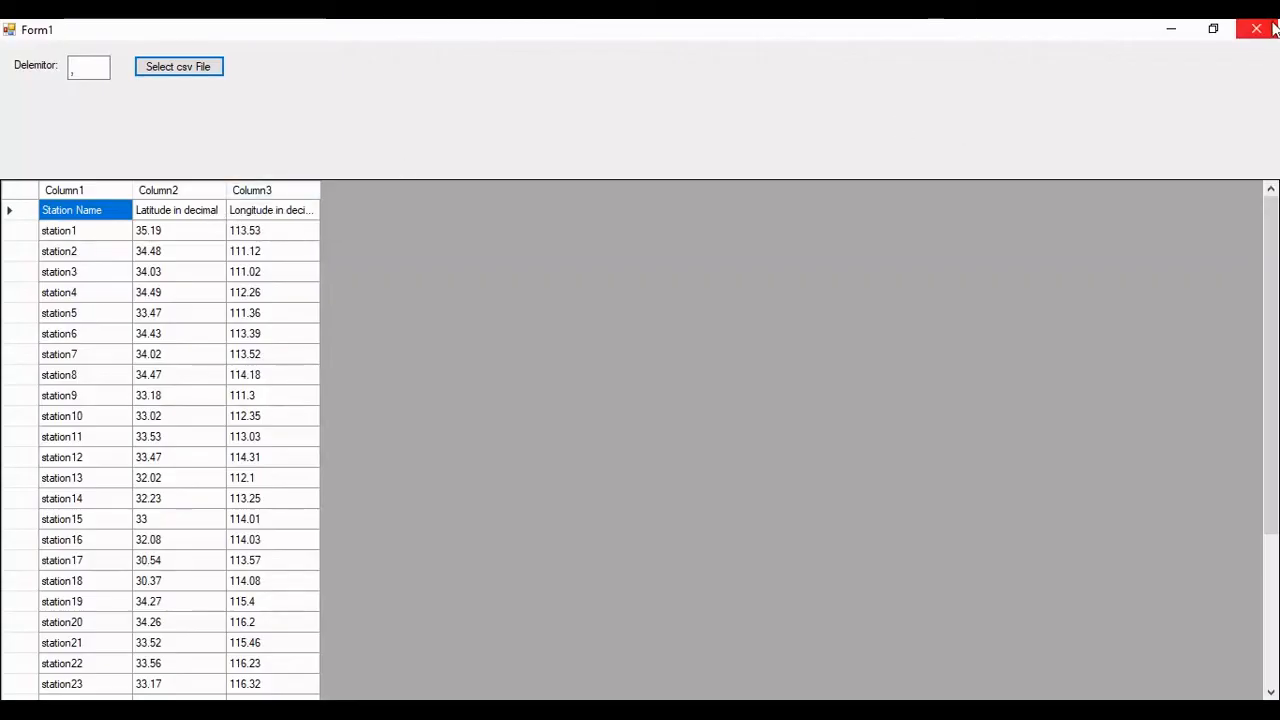
pyautogui.click(1256, 28)
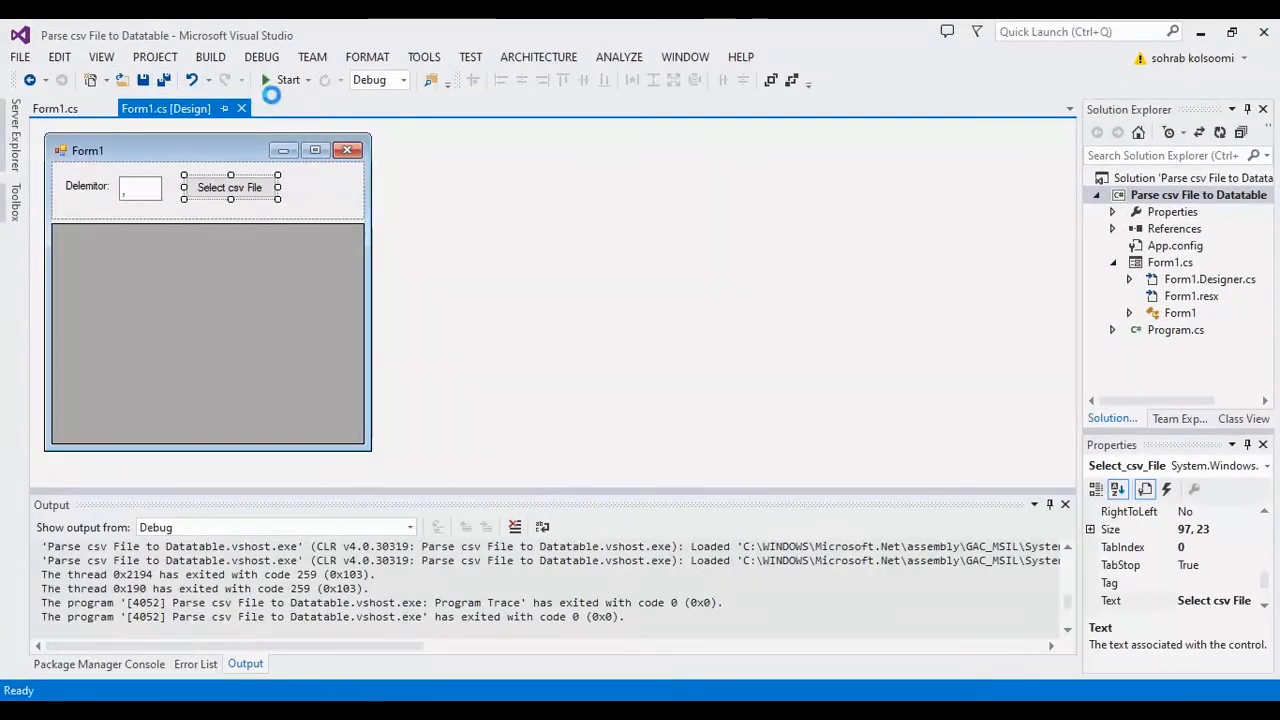
# - Rerun with a space delimiter and load stations.txt using the Text File filter, maximizing the form
pyautogui.click(286, 79)
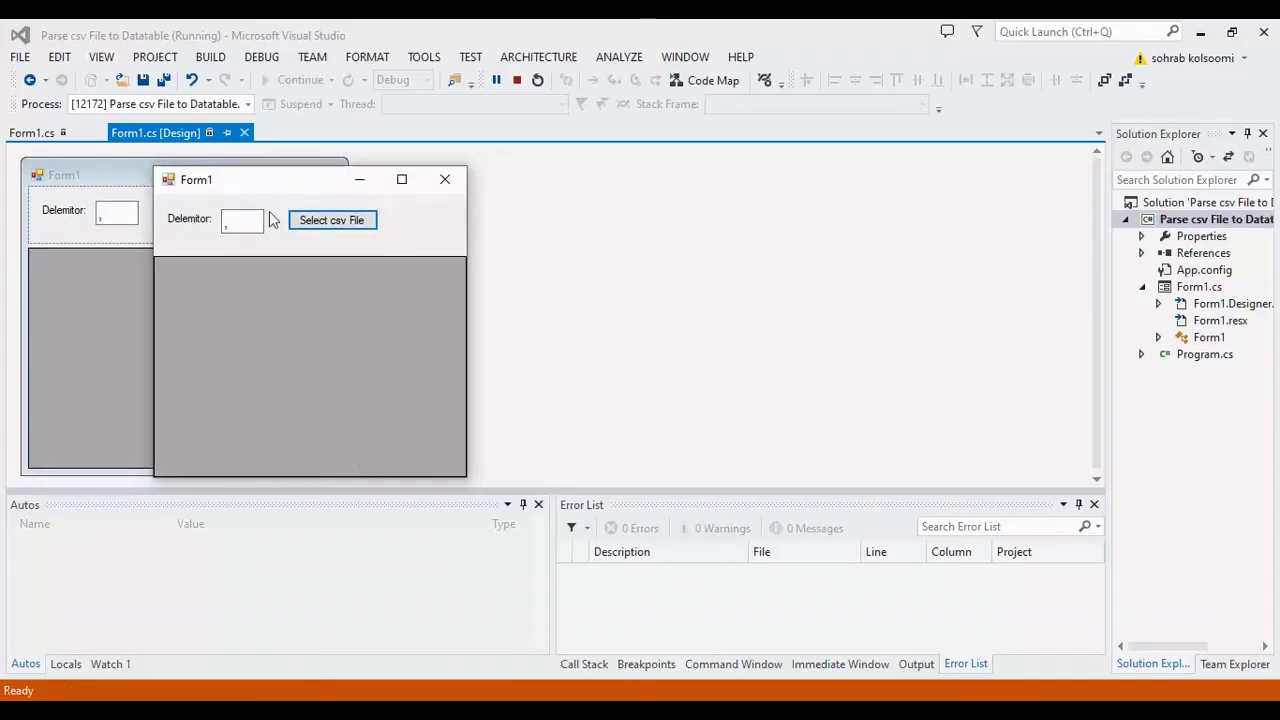
pyautogui.click(242, 220)
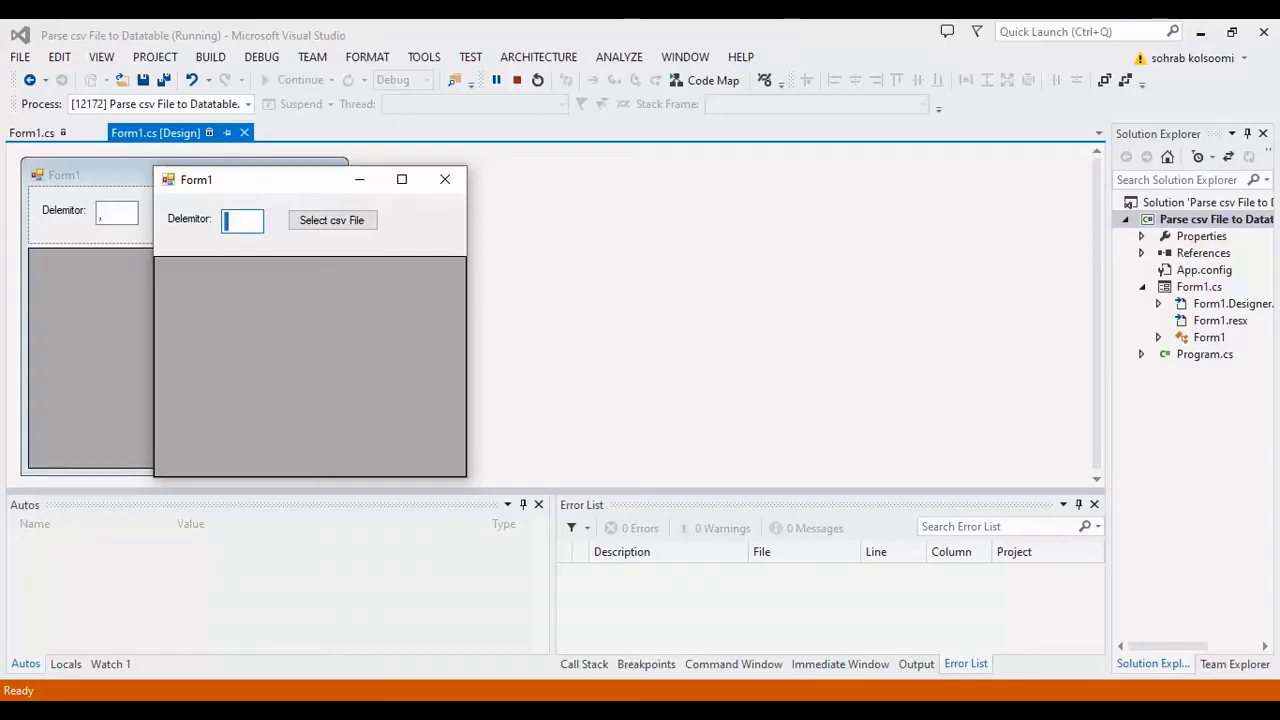
pyautogui.moveTo(332, 220)
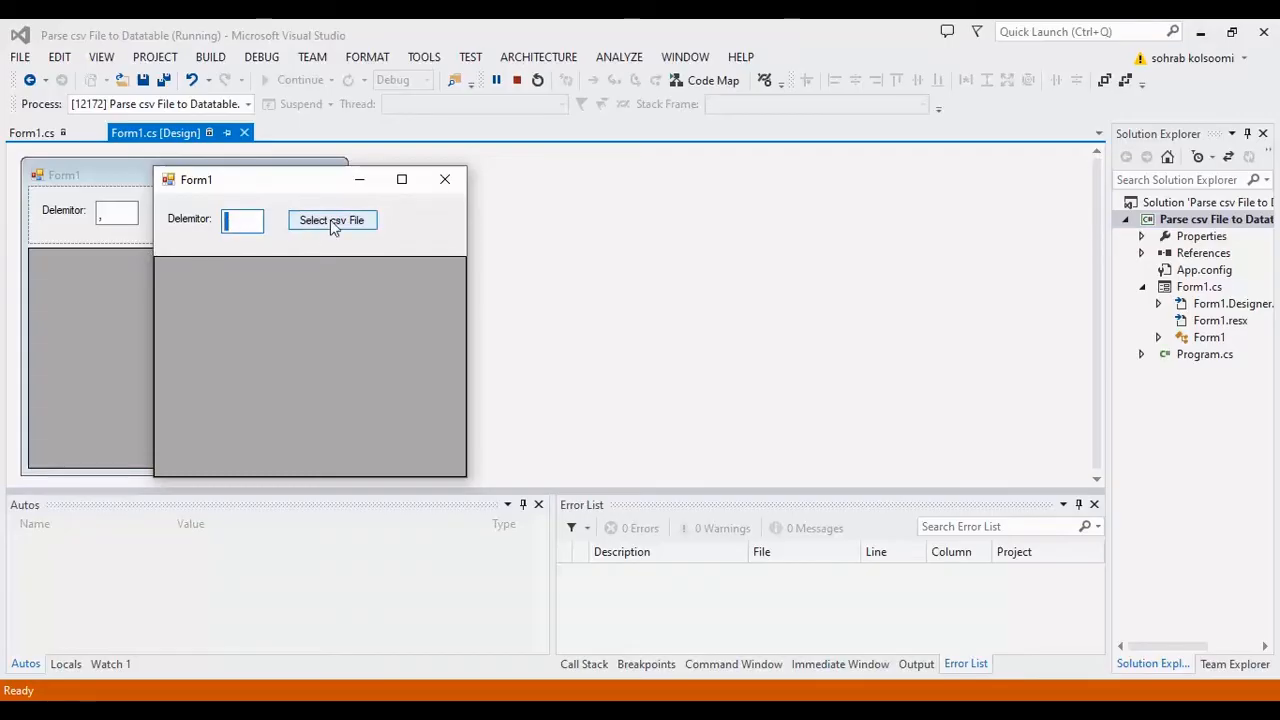
pyautogui.click(332, 220)
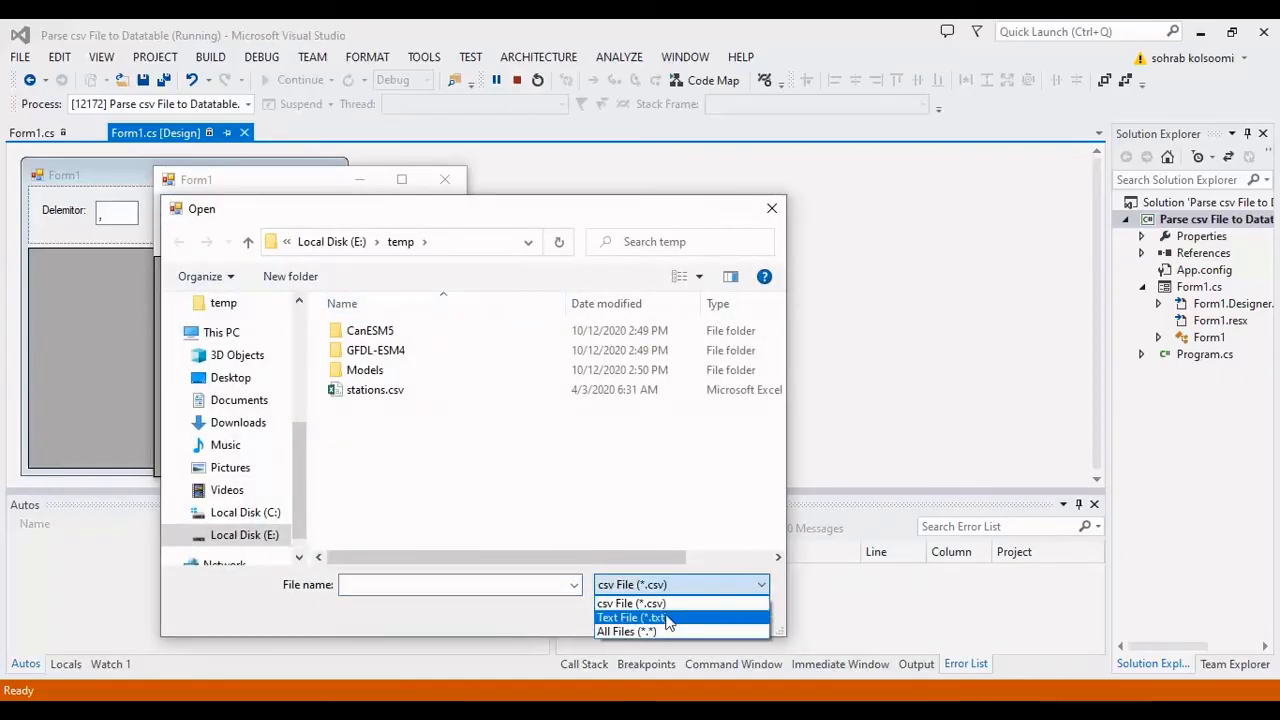
pyautogui.click(630, 617)
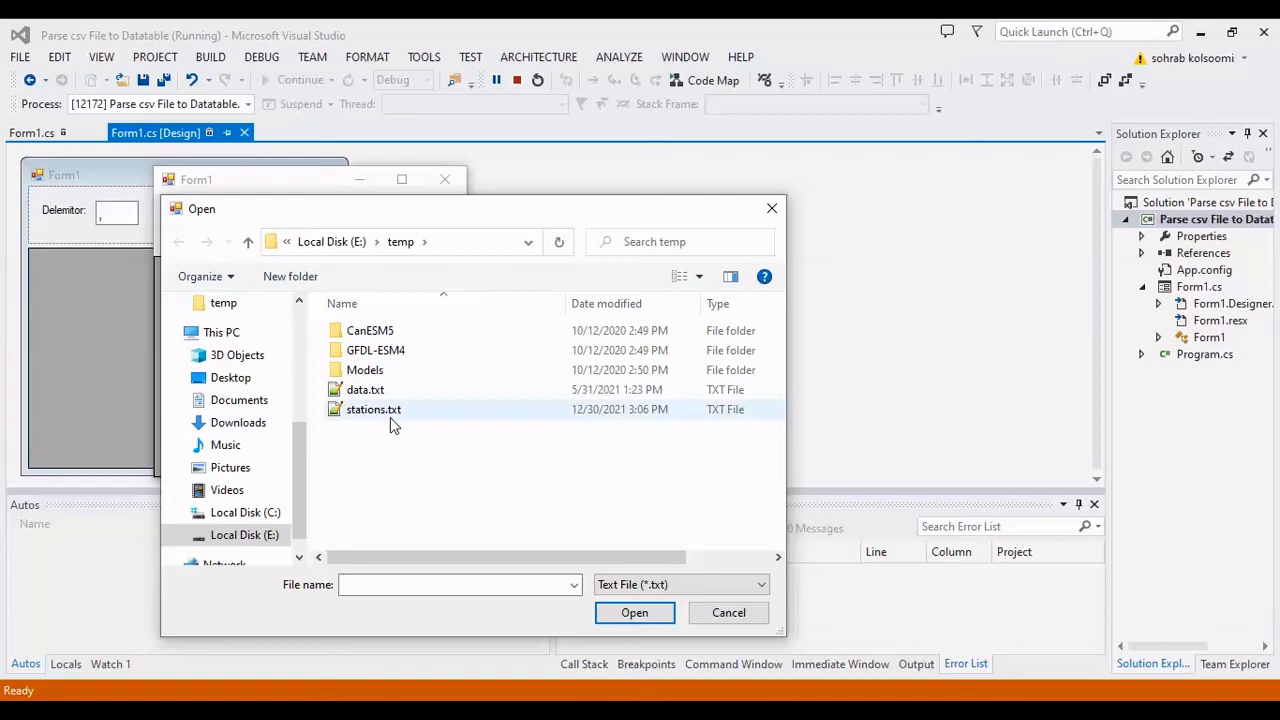
pyautogui.click(634, 612)
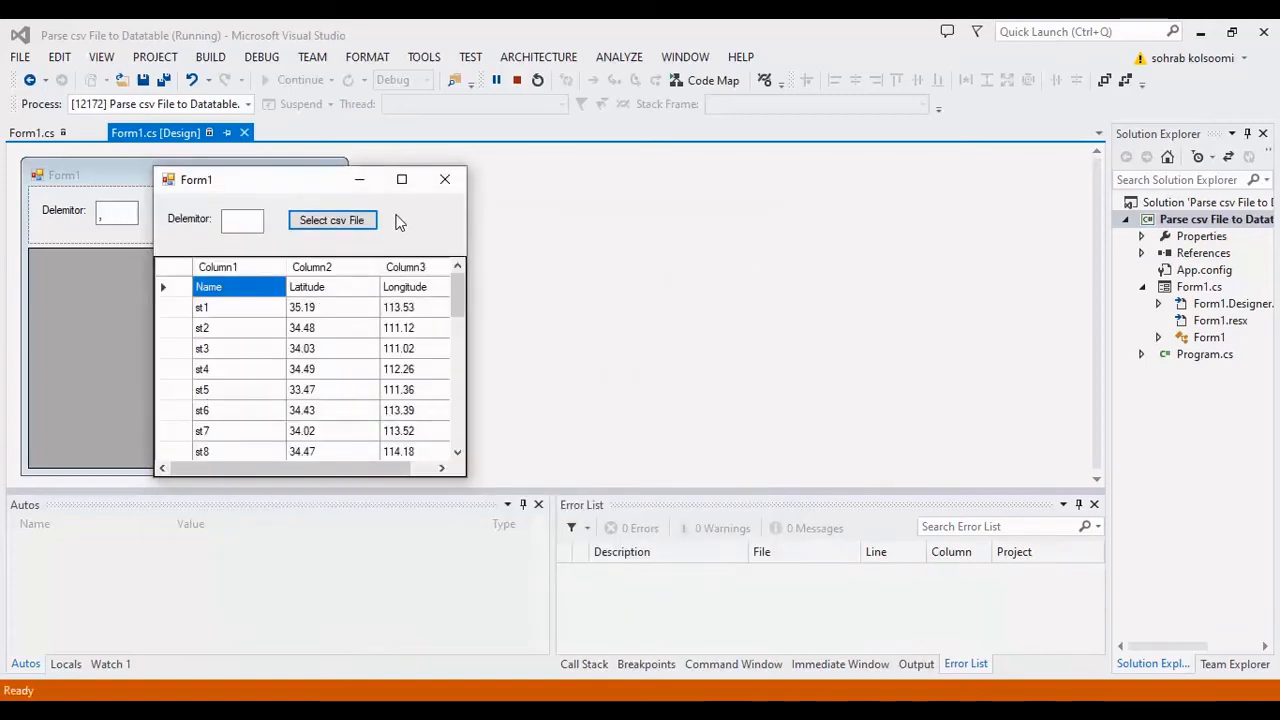
pyautogui.click(402, 179)
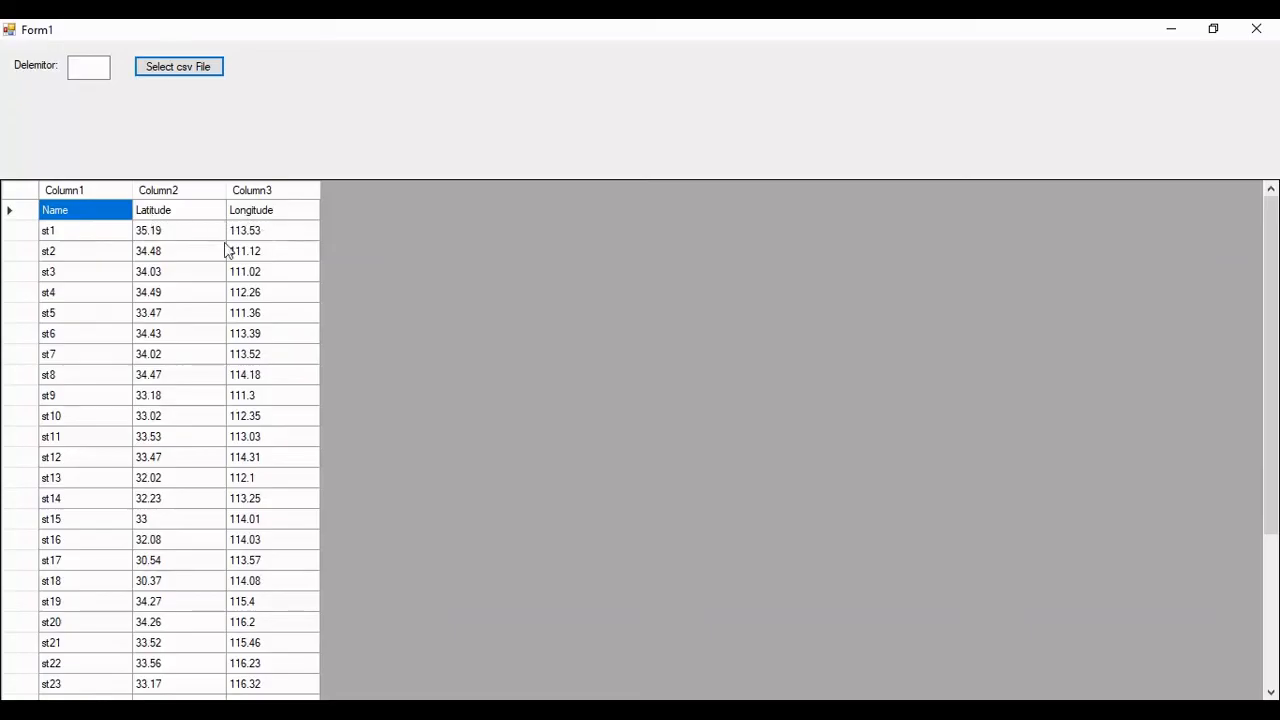
pyautogui.moveTo(98, 397)
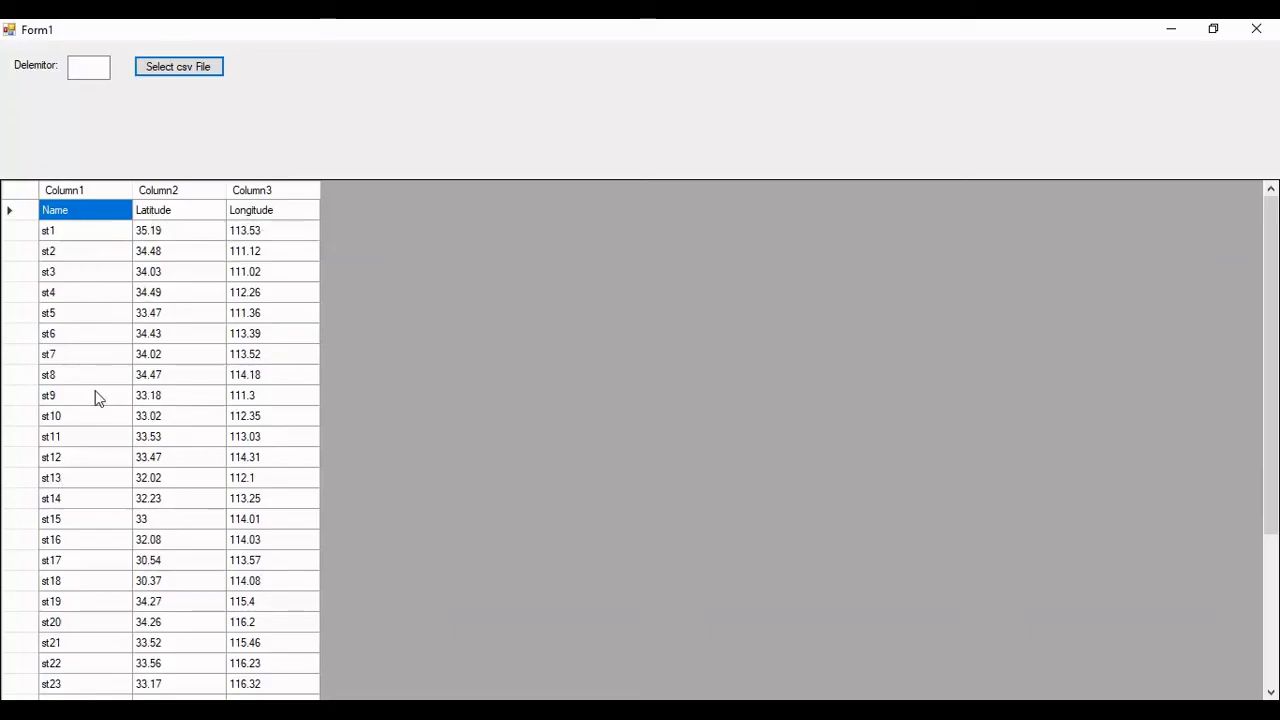
pyautogui.moveTo(775, 377)
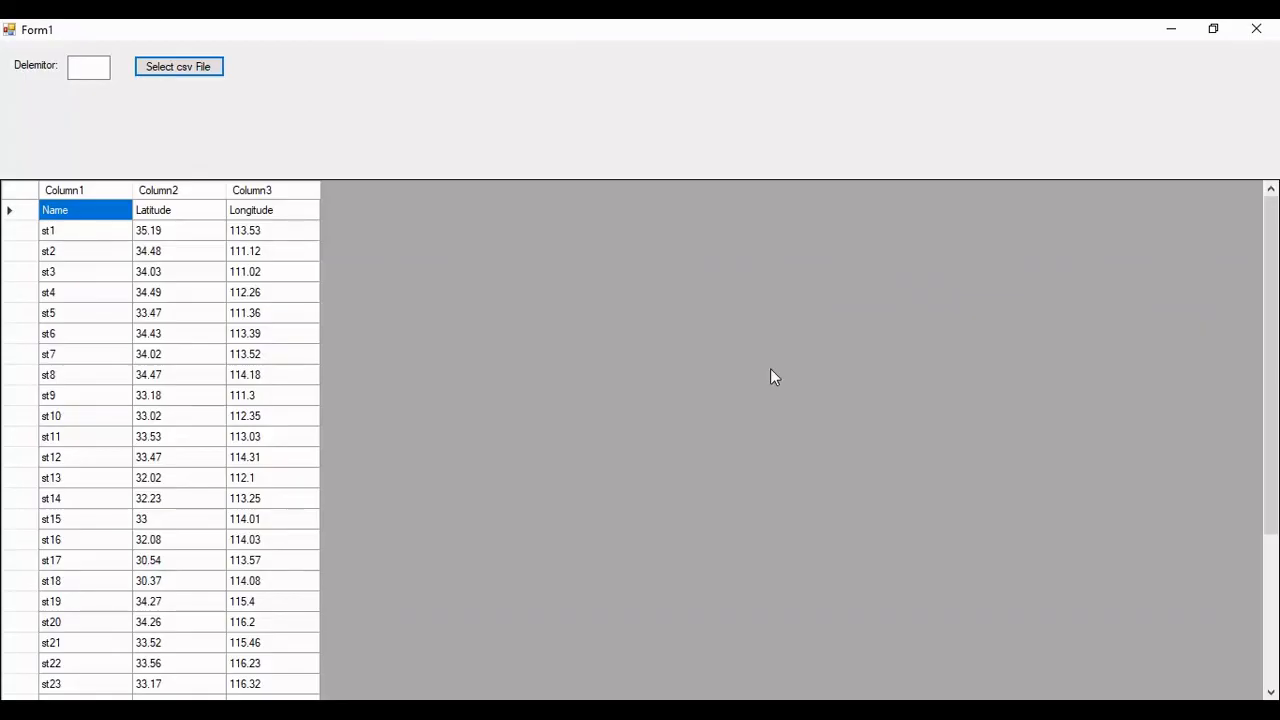
pyautogui.moveTo(800, 390)
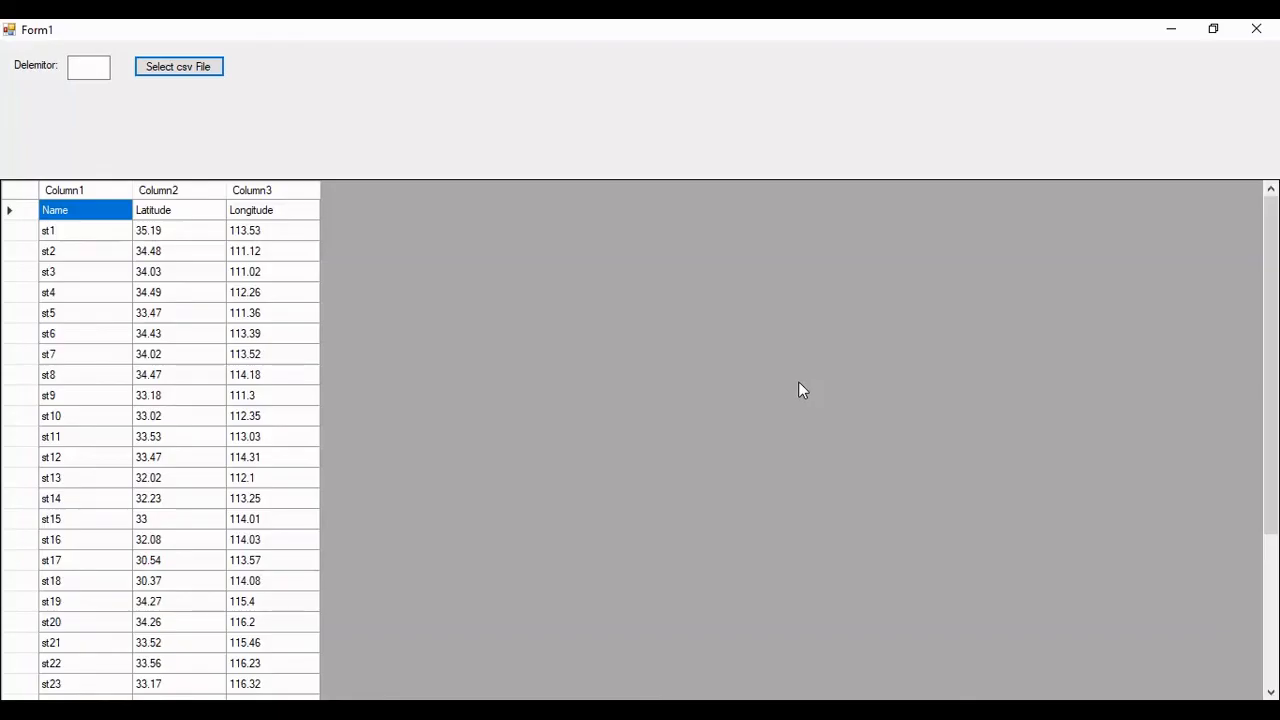